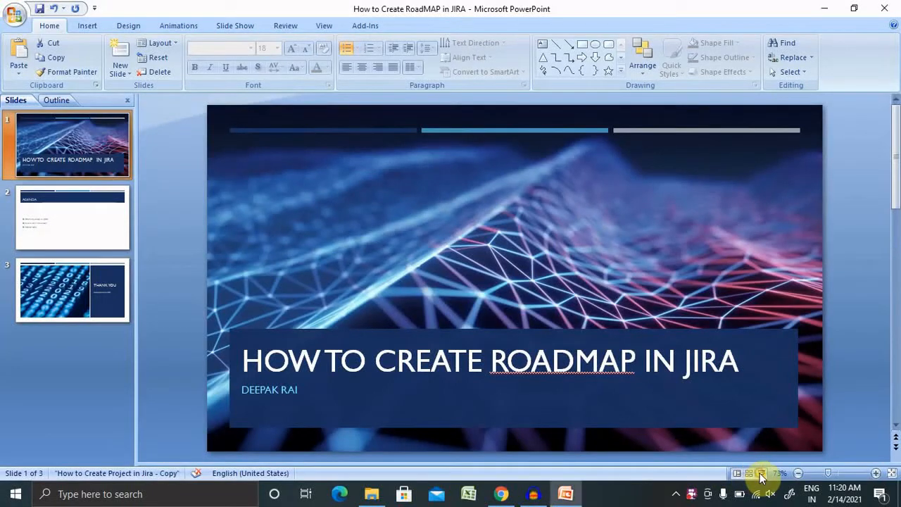
# Create the first new epic on the roadmap, named BRD
pyautogui.click(73, 217)
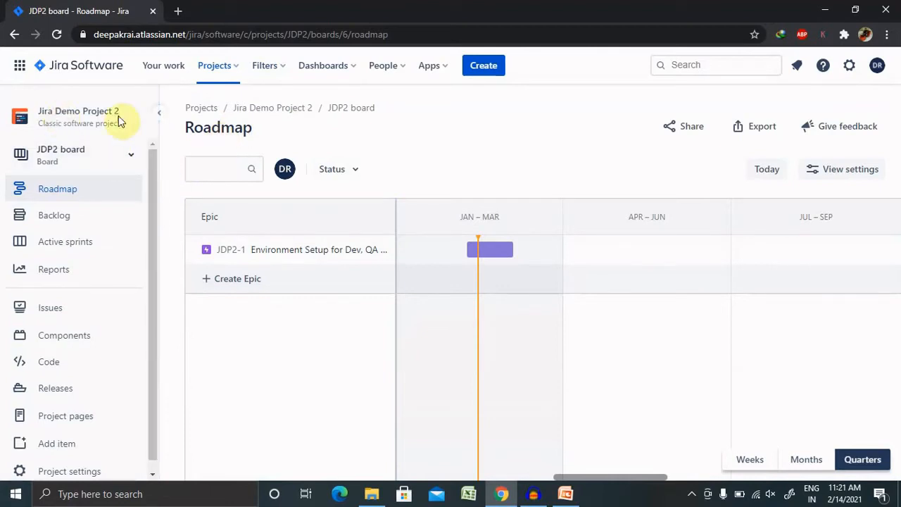
pyautogui.moveTo(95, 289)
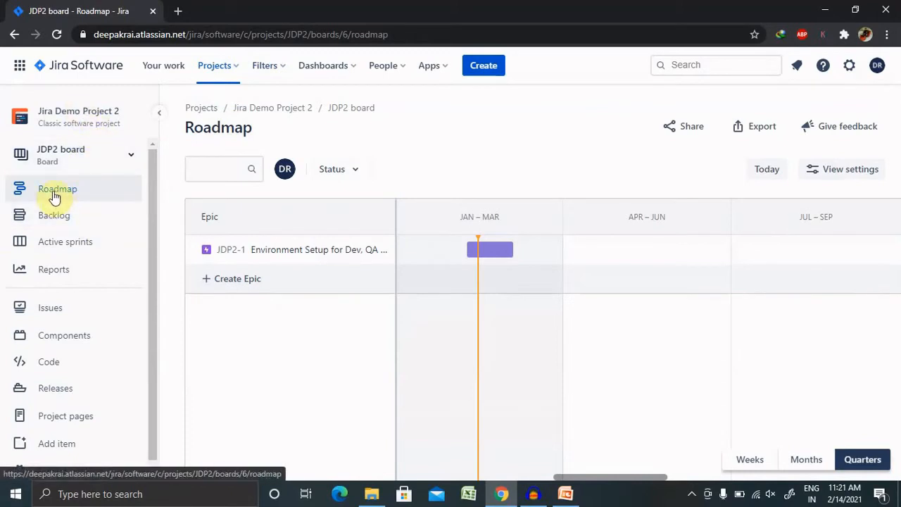
pyautogui.moveTo(107, 191)
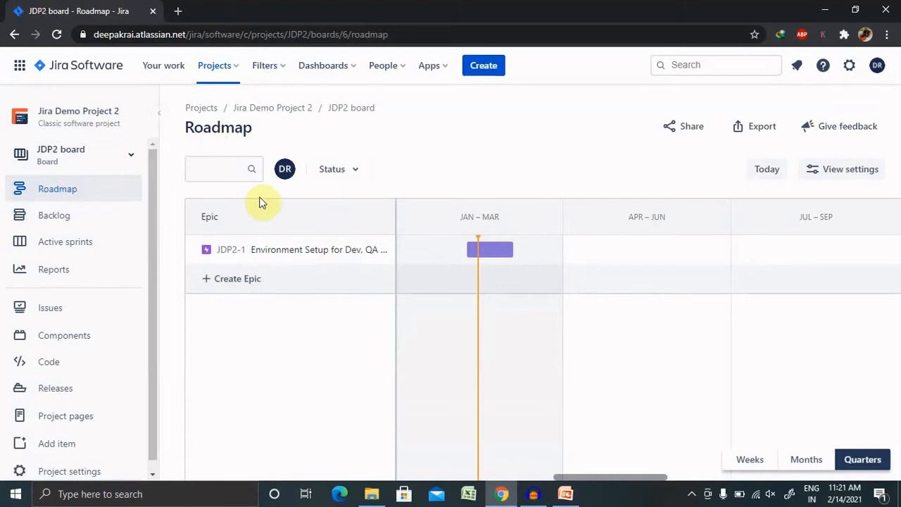
pyautogui.moveTo(408, 309)
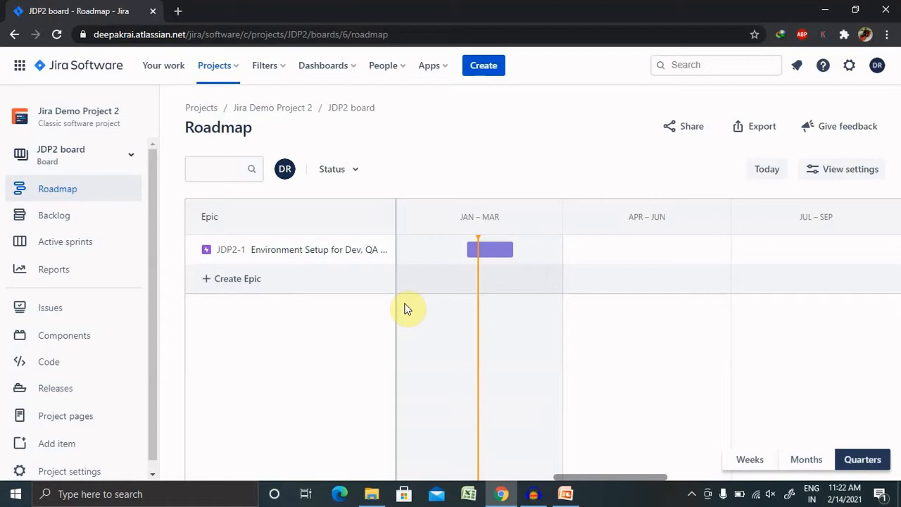
pyautogui.moveTo(237, 278)
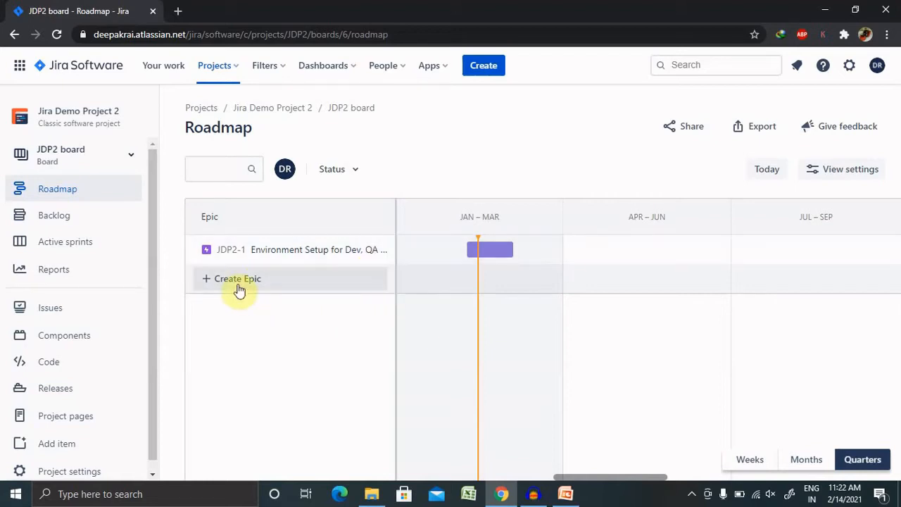
pyautogui.click(237, 278)
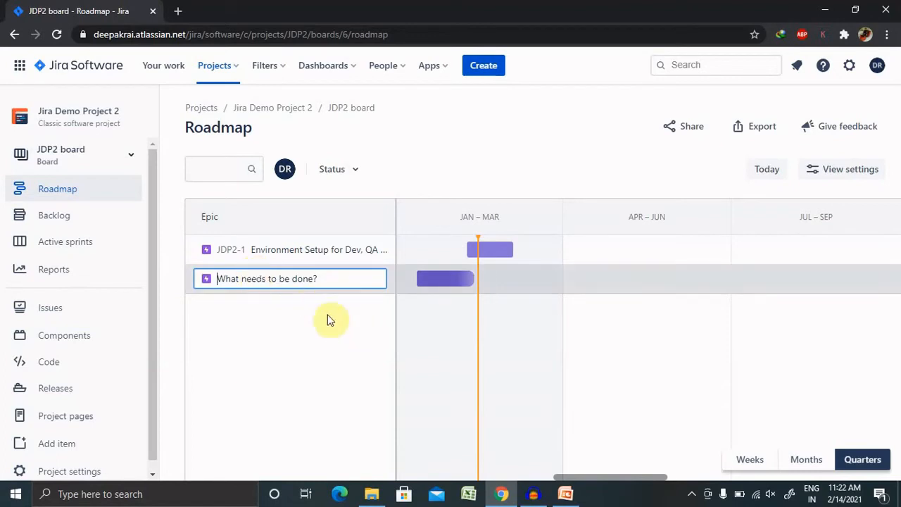
pyautogui.moveTo(322, 294)
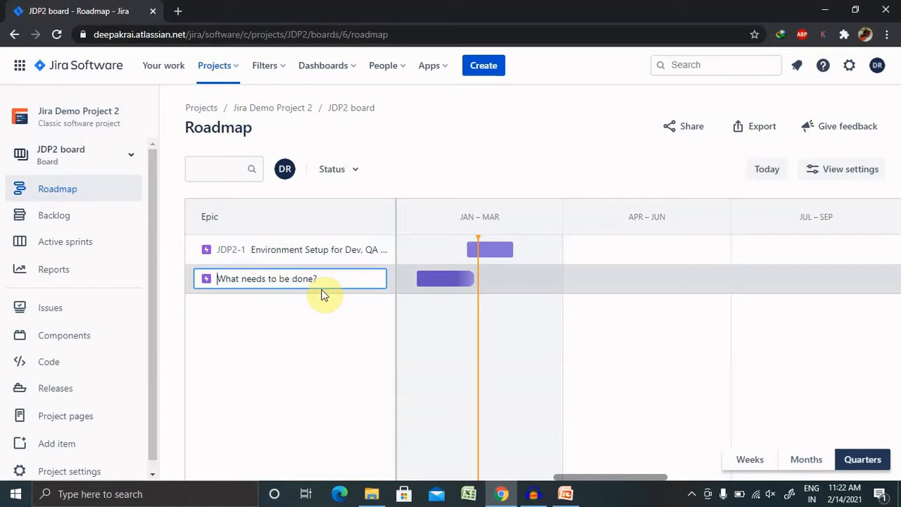
pyautogui.write('BRD')
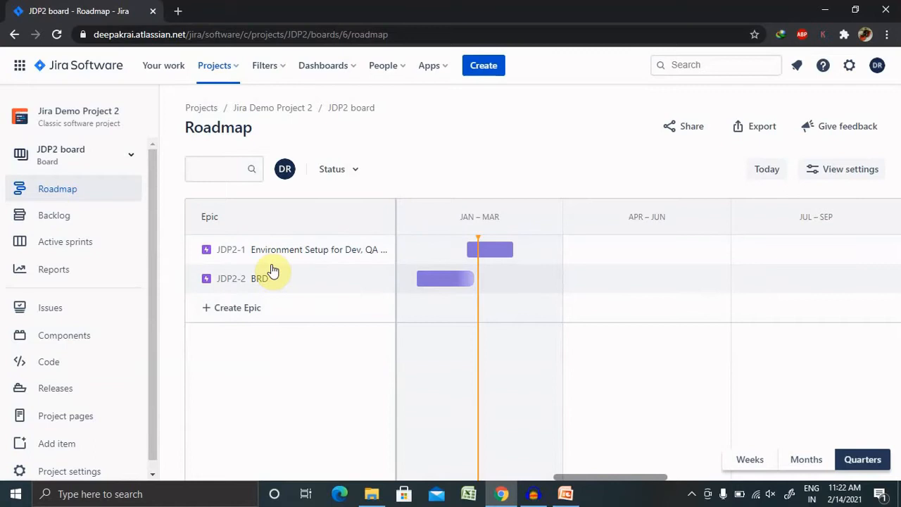
pyautogui.moveTo(291, 296)
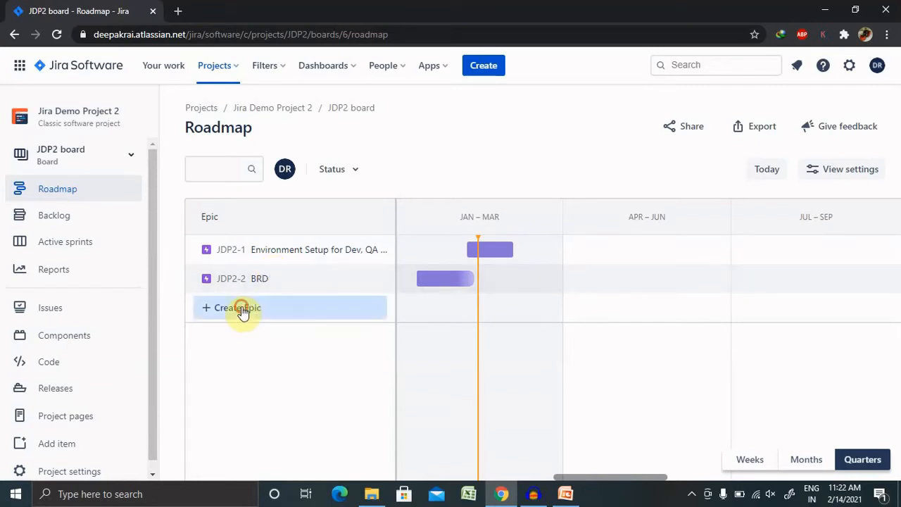
# Add the Design, Development, Testing and Production movement epics below BRD
pyautogui.click(243, 308)
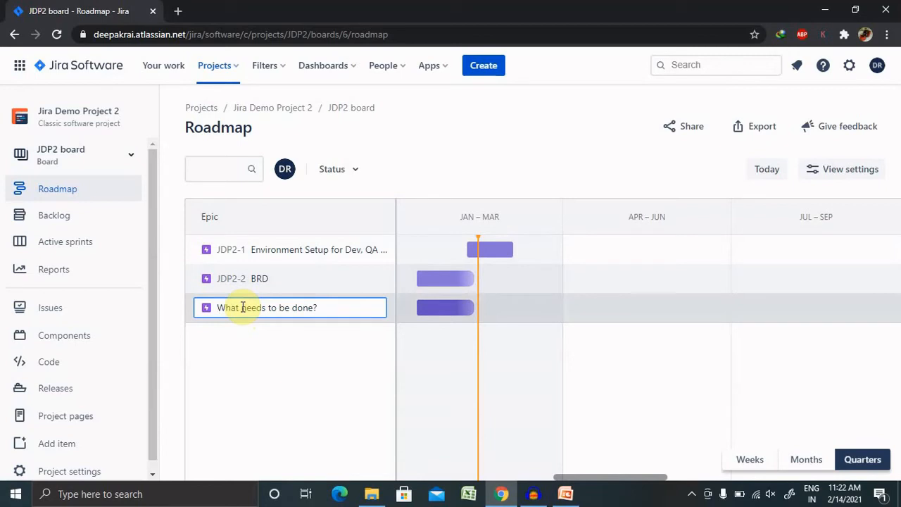
pyautogui.write('Desi')
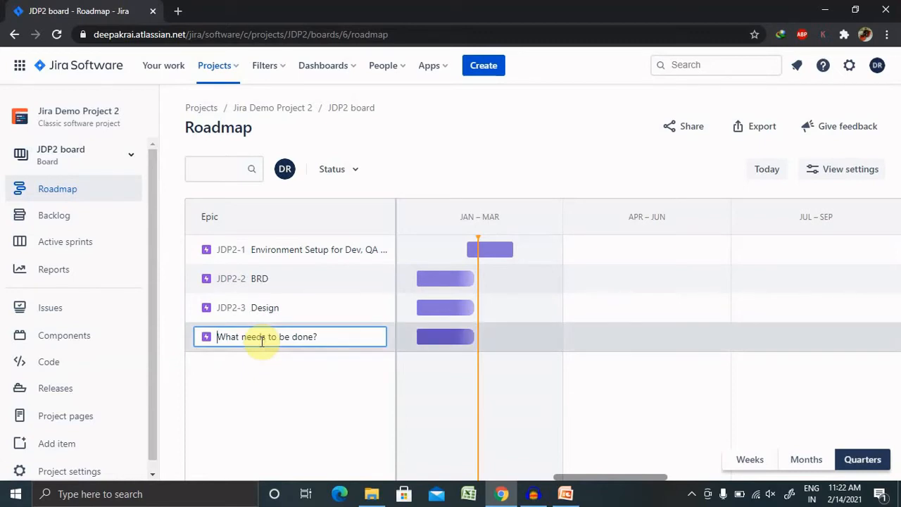
pyautogui.write('De')
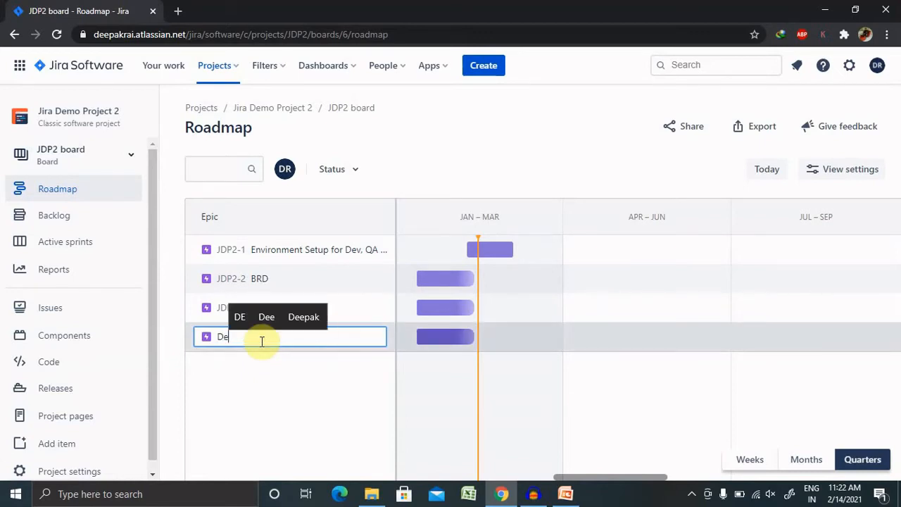
pyautogui.write('Development')
pyautogui.write('Testing')
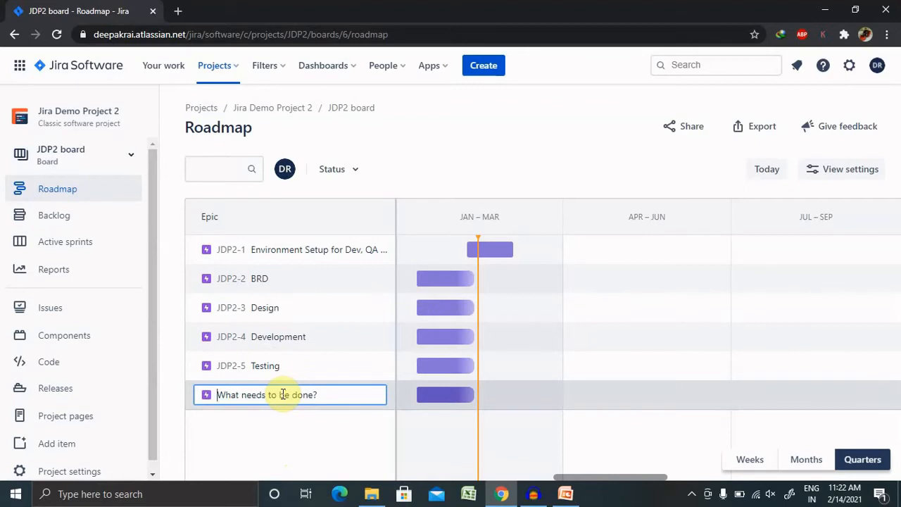
pyautogui.write('Production movement')
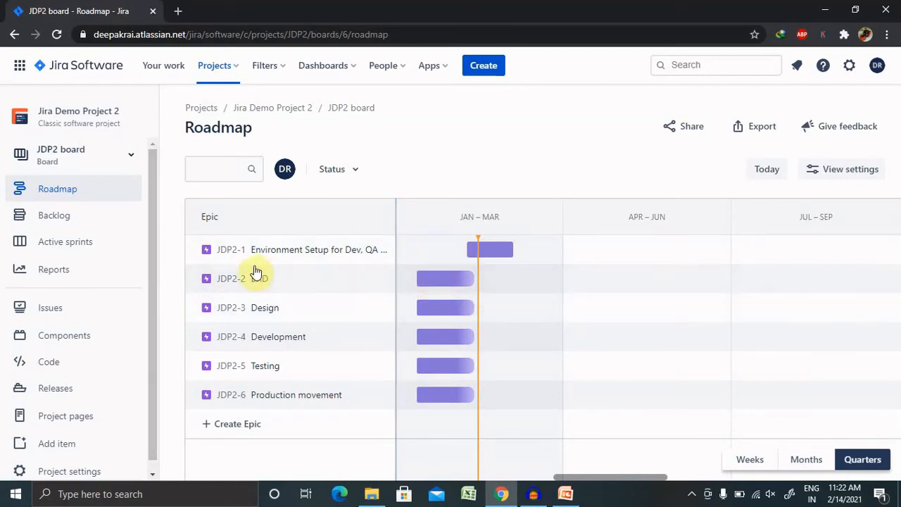
pyautogui.moveTo(445, 289)
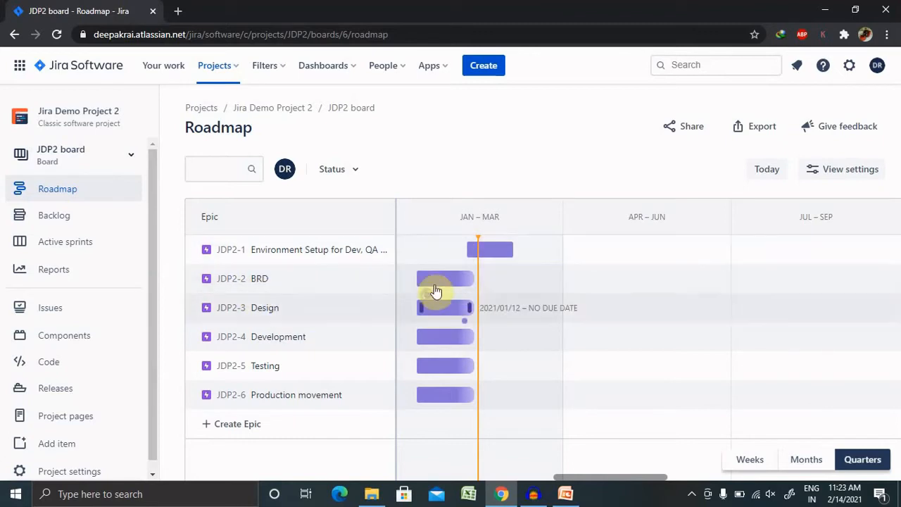
pyautogui.moveTo(437, 285)
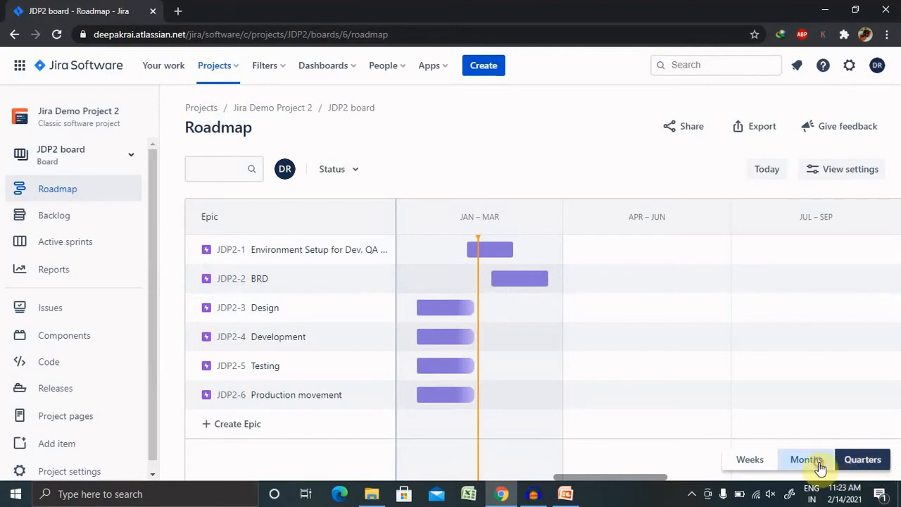
# Cycle the roadmap timeline through Weeks, Quarters and Months, ending on Quarters
pyautogui.click(749, 459)
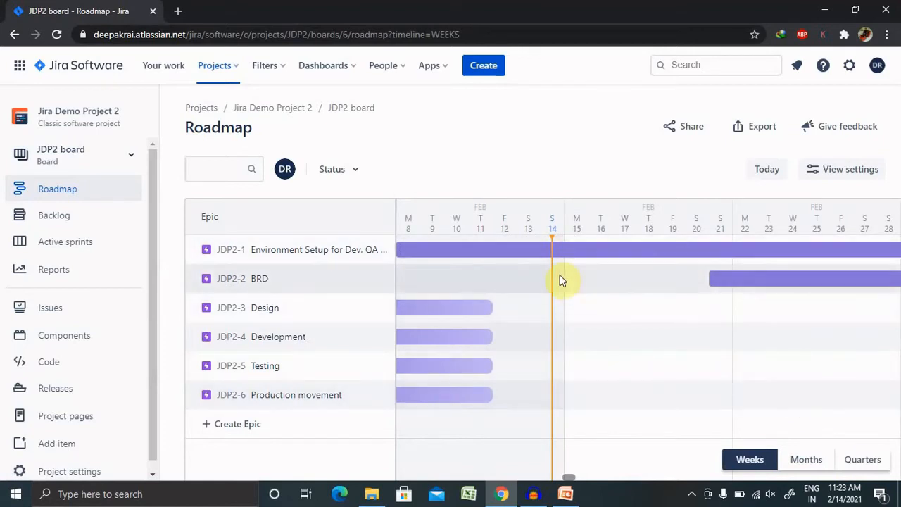
pyautogui.click(862, 459)
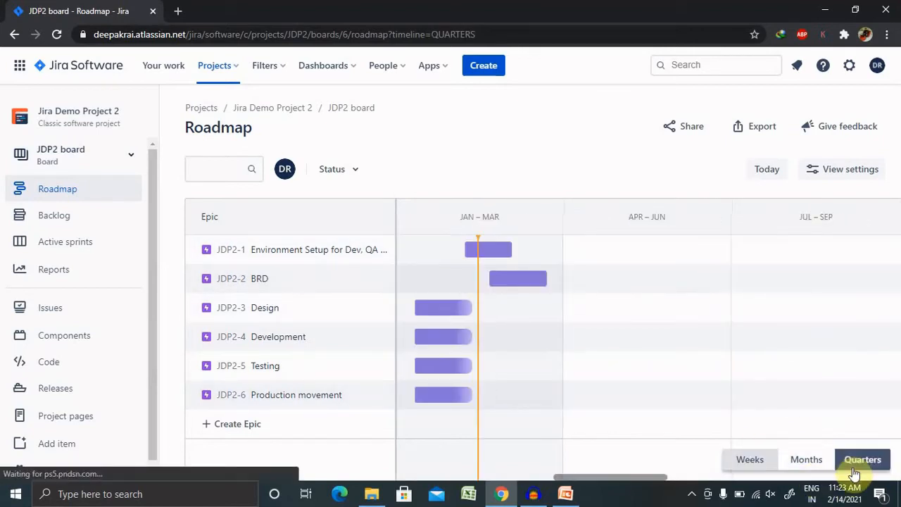
pyautogui.click(805, 458)
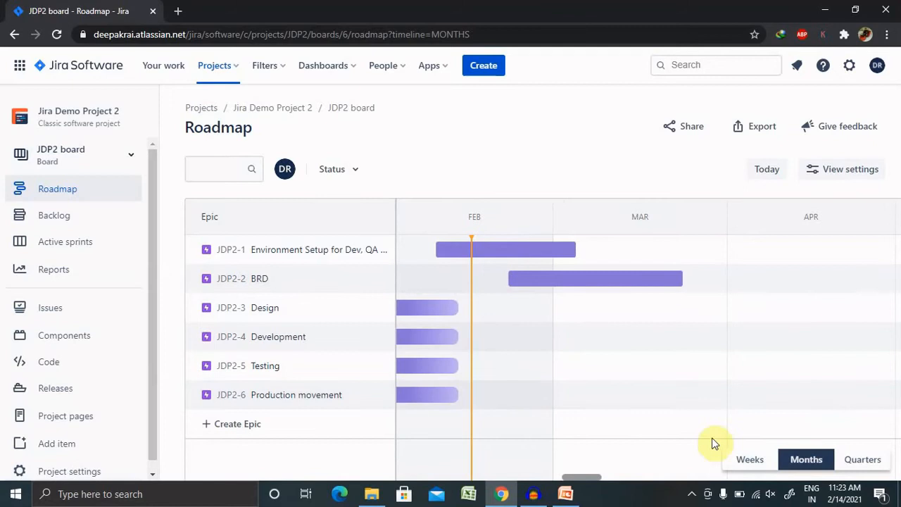
pyautogui.click(750, 459)
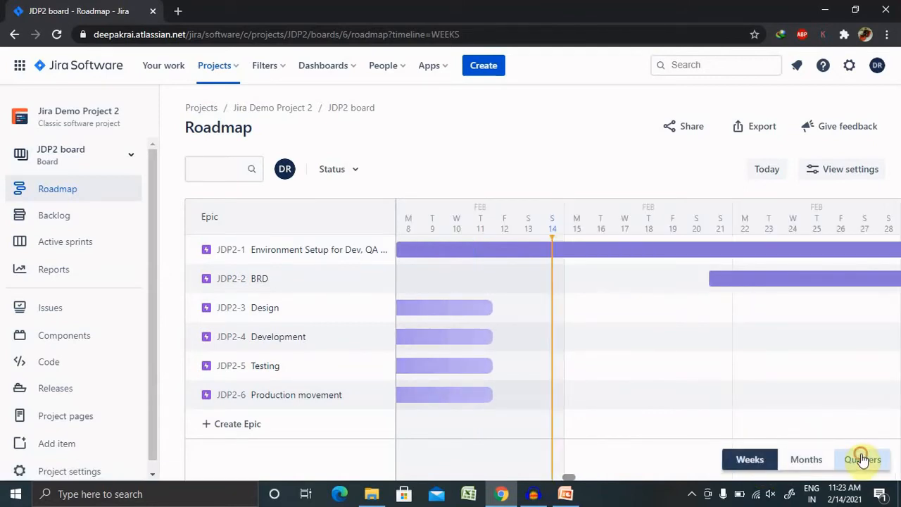
pyautogui.click(862, 458)
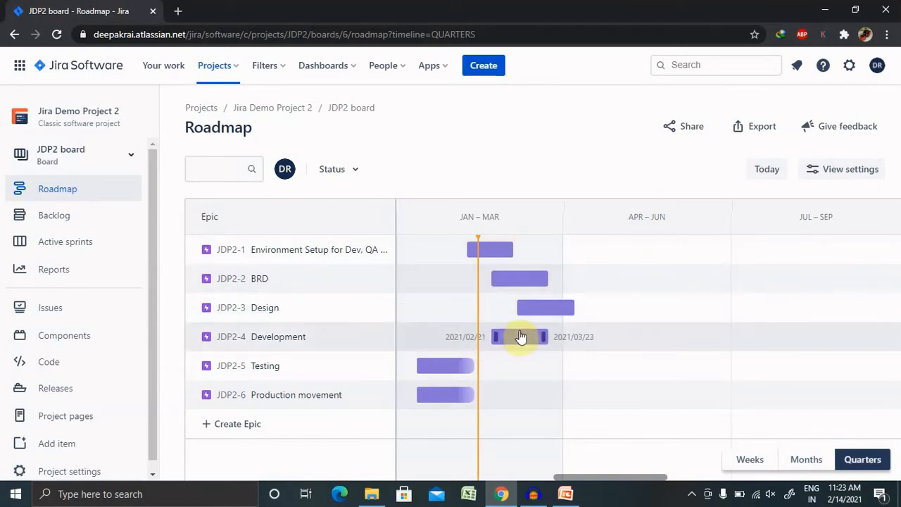
pyautogui.moveTo(521, 336); pyautogui.dragTo(556, 336)
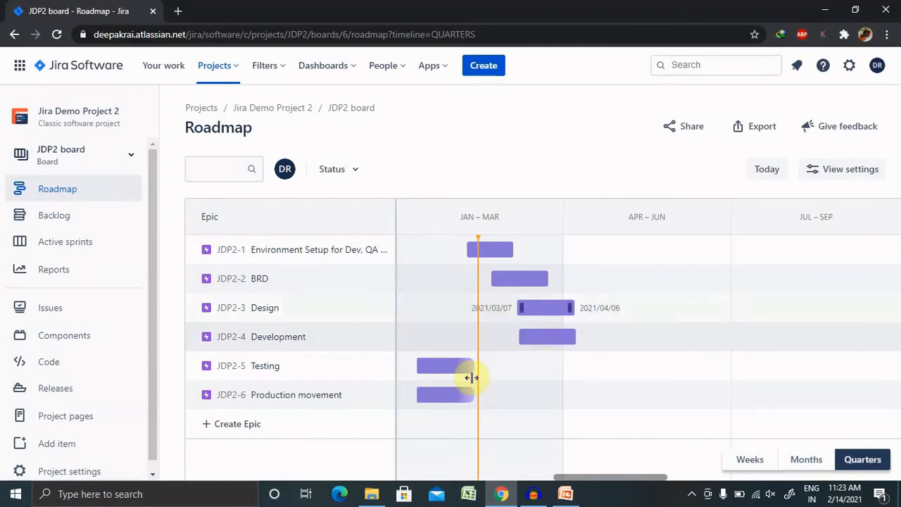
pyautogui.moveTo(468, 377); pyautogui.dragTo(547, 365)
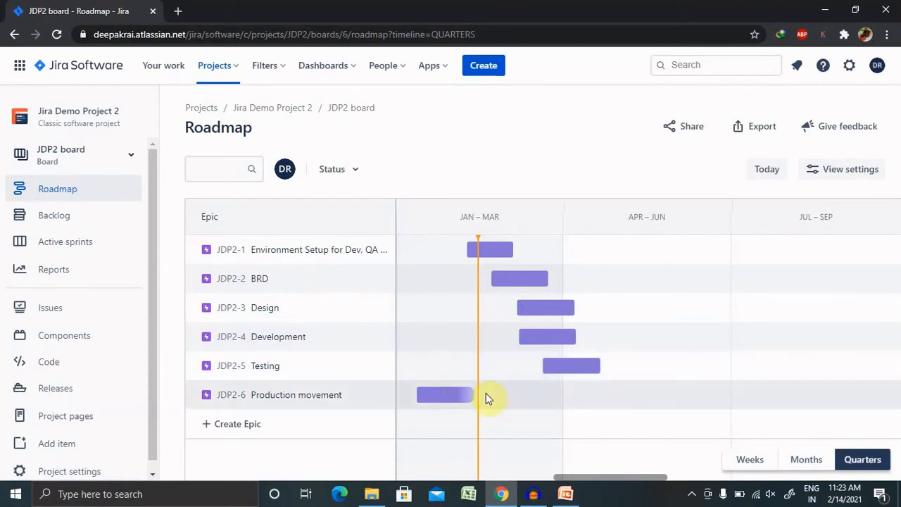
pyautogui.moveTo(445, 394); pyautogui.dragTo(587, 394)
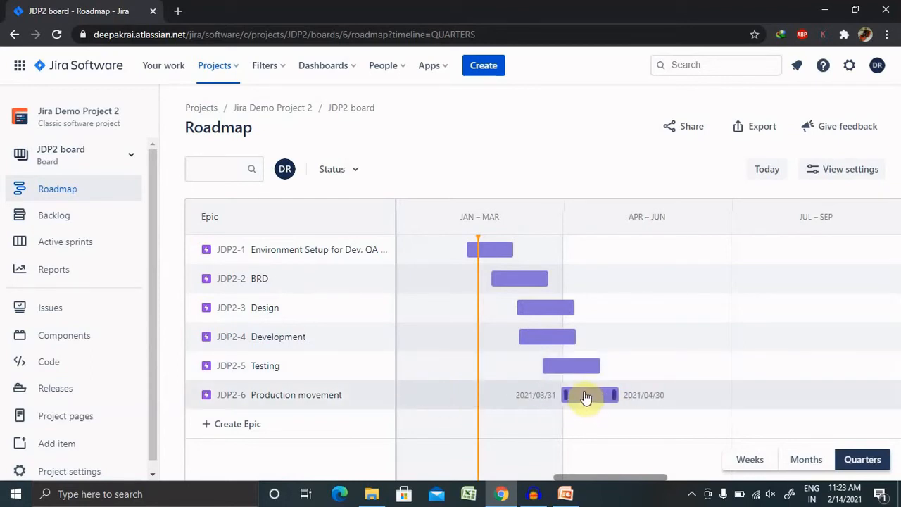
pyautogui.moveTo(588, 394); pyautogui.dragTo(631, 395)
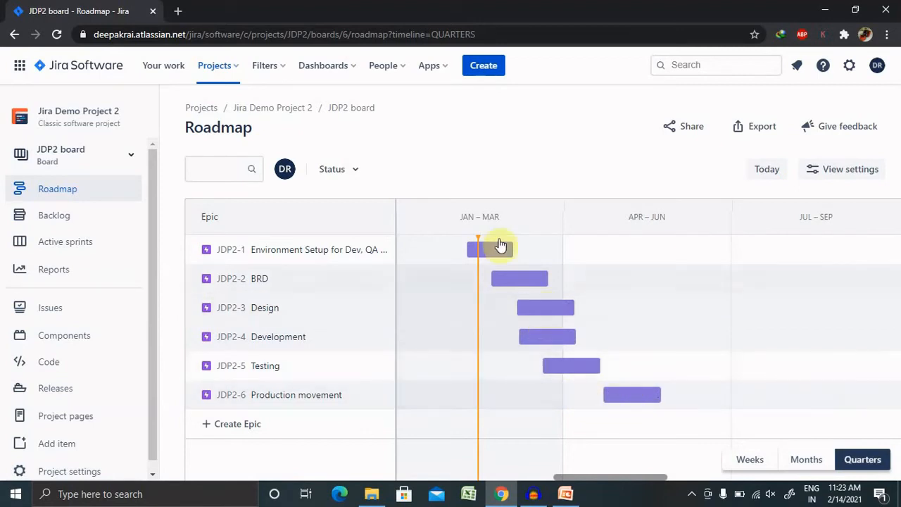
pyautogui.moveTo(371, 253)
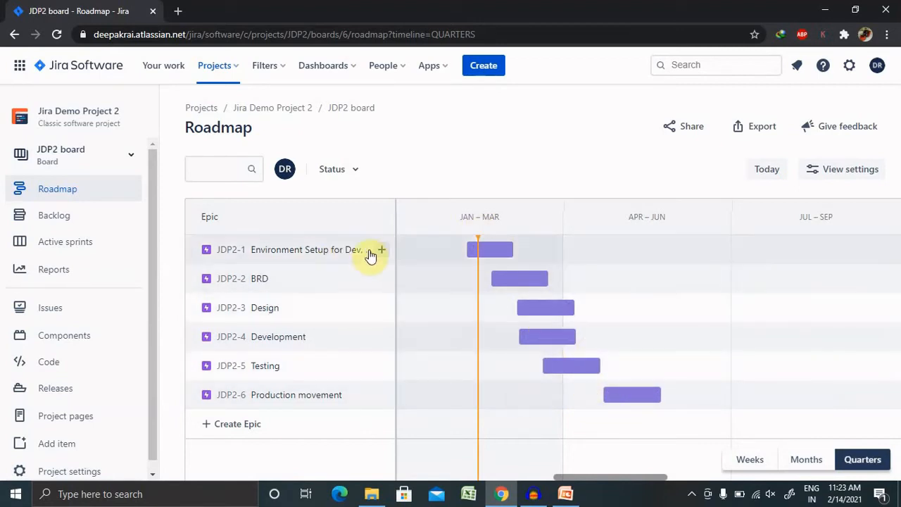
pyautogui.moveTo(307, 285)
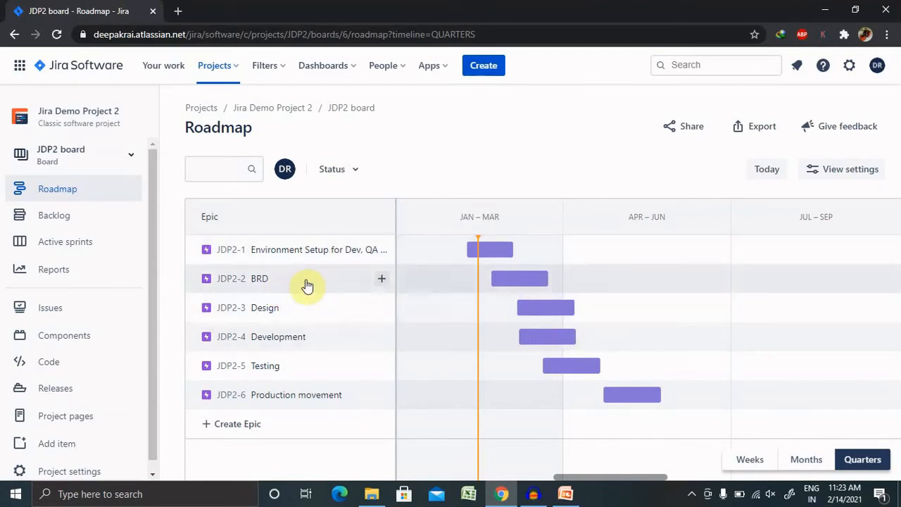
pyautogui.moveTo(381, 278)
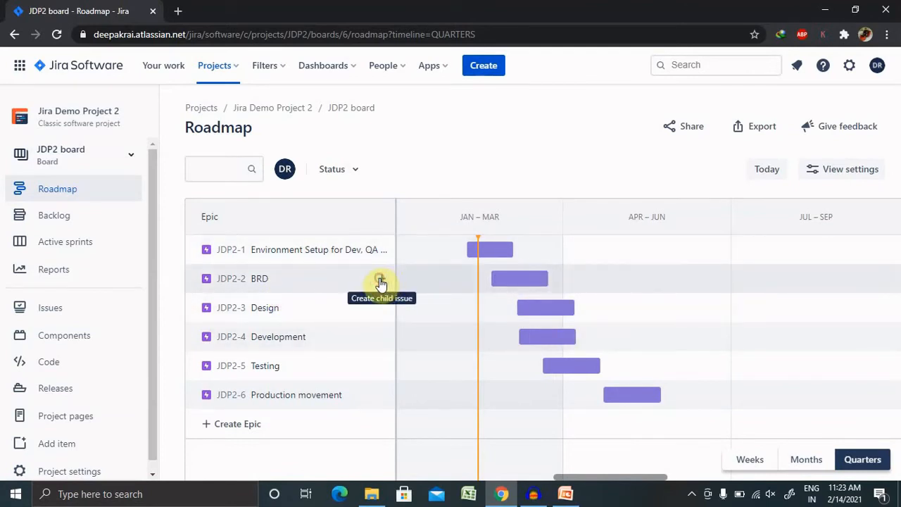
# Add a Task child 'This is product owner' (JDP2-7) under BRD
pyautogui.click(381, 278)
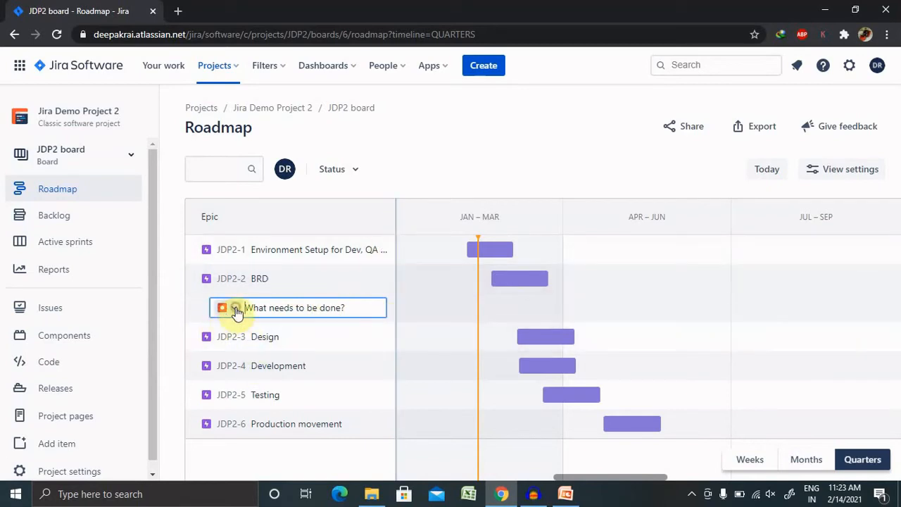
pyautogui.click(222, 307)
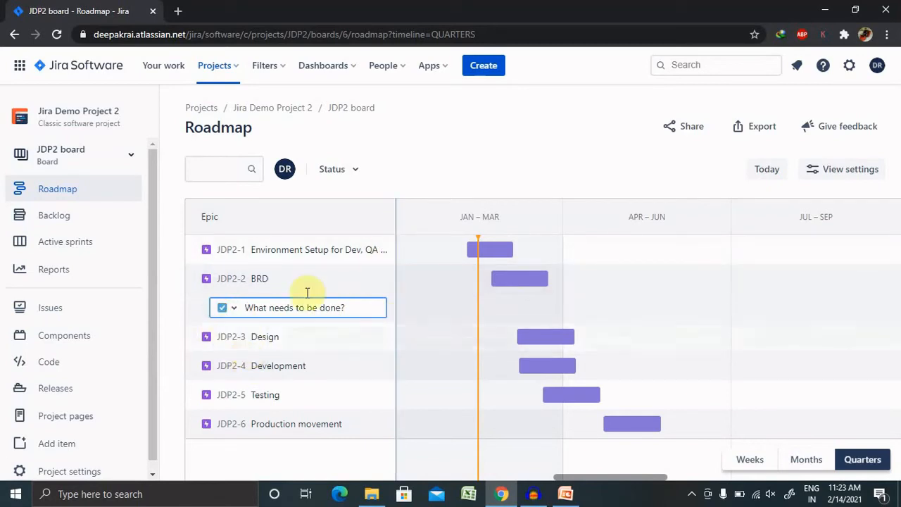
pyautogui.click(308, 308)
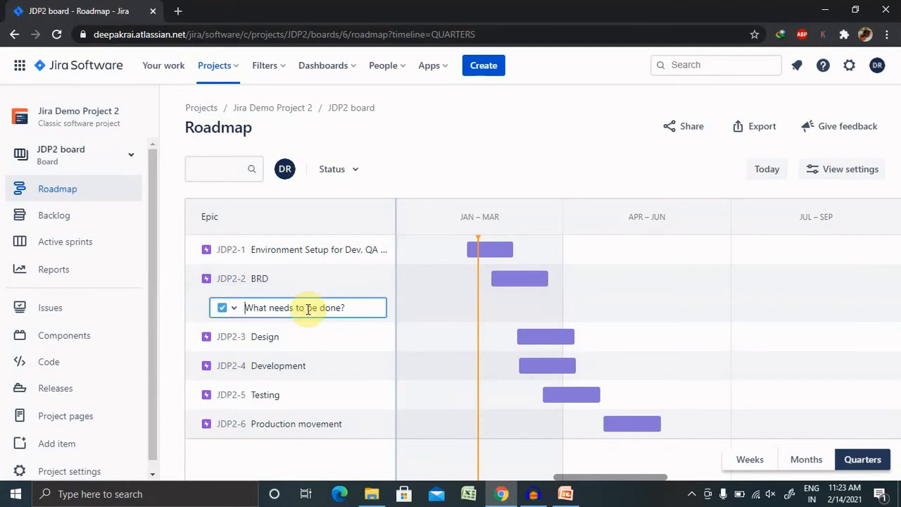
pyautogui.write('T')
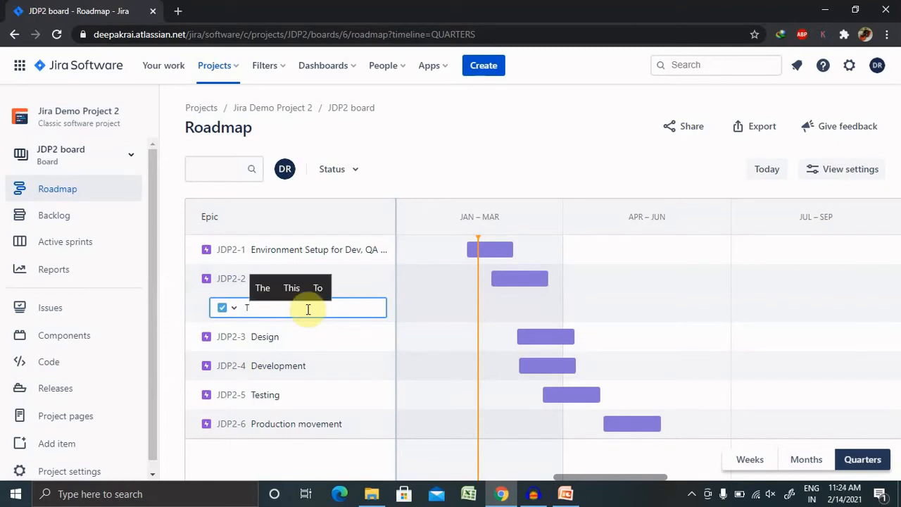
pyautogui.write('his is p')
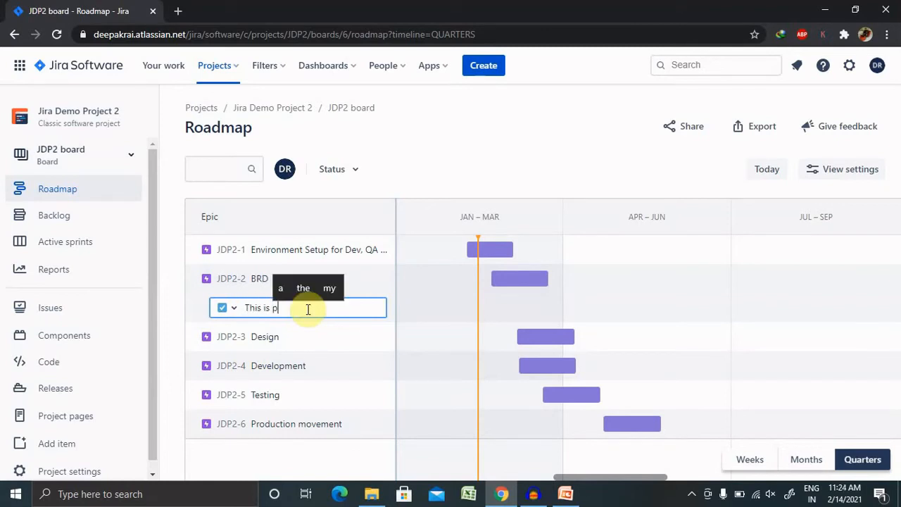
pyautogui.write('roduct o')
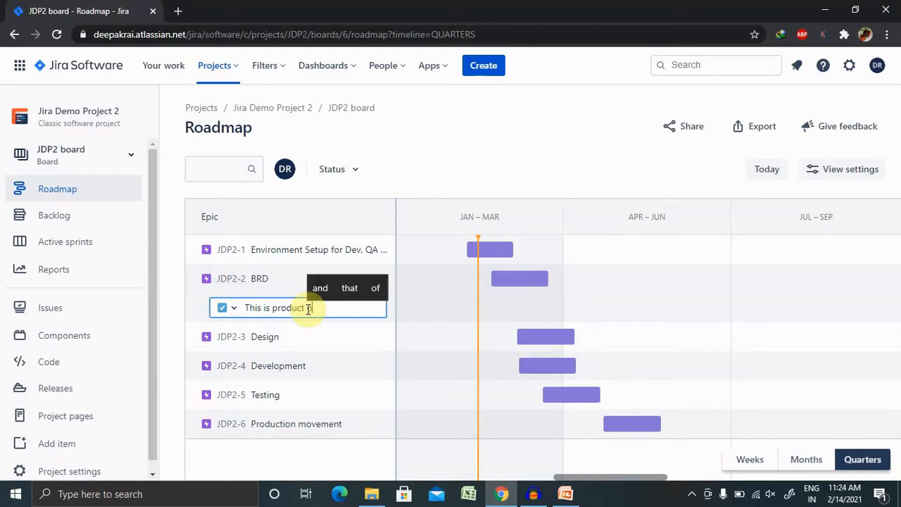
pyautogui.write('owner')
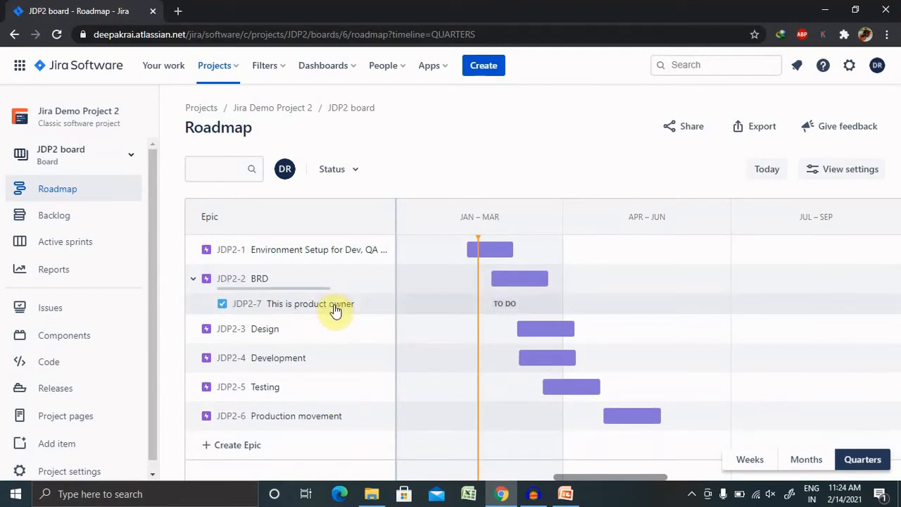
# View JDP2-7's details, then open the JDP2-1 Environment Setup epic panel and its actions menu
pyautogui.click(309, 303)
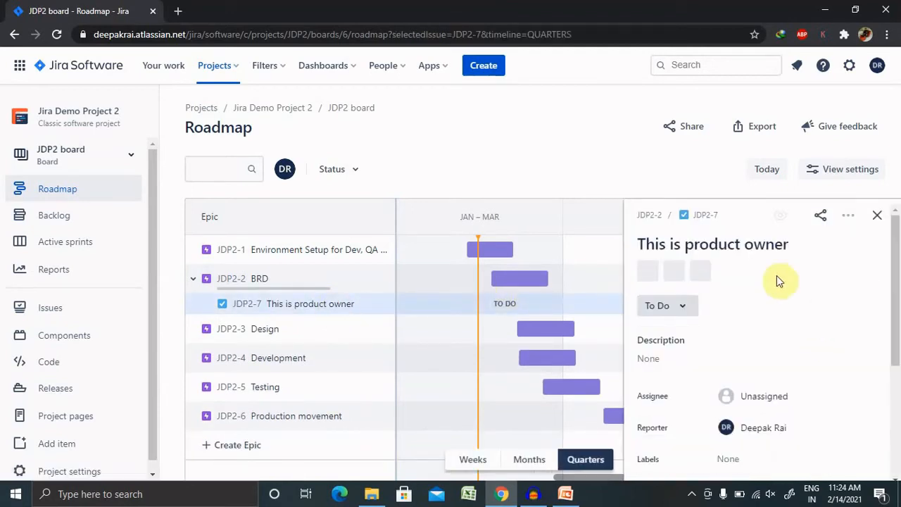
pyautogui.scroll(-3)
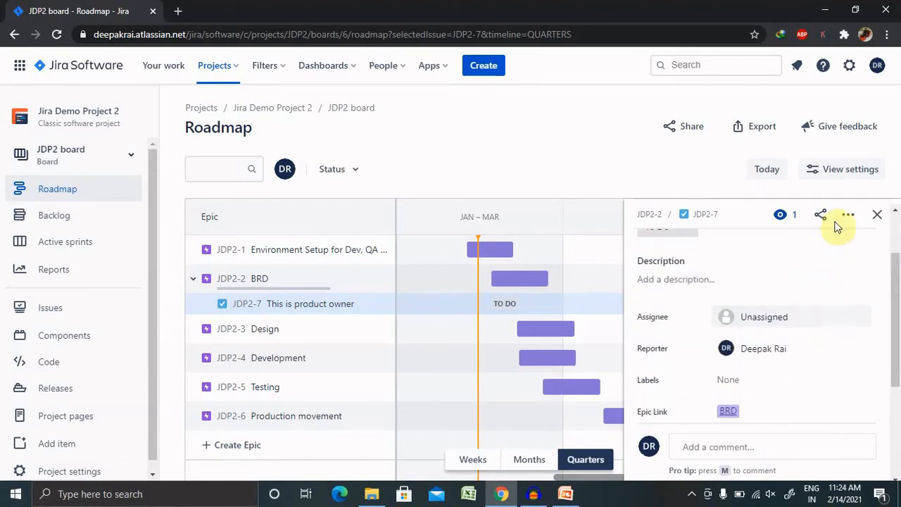
pyautogui.moveTo(399, 315)
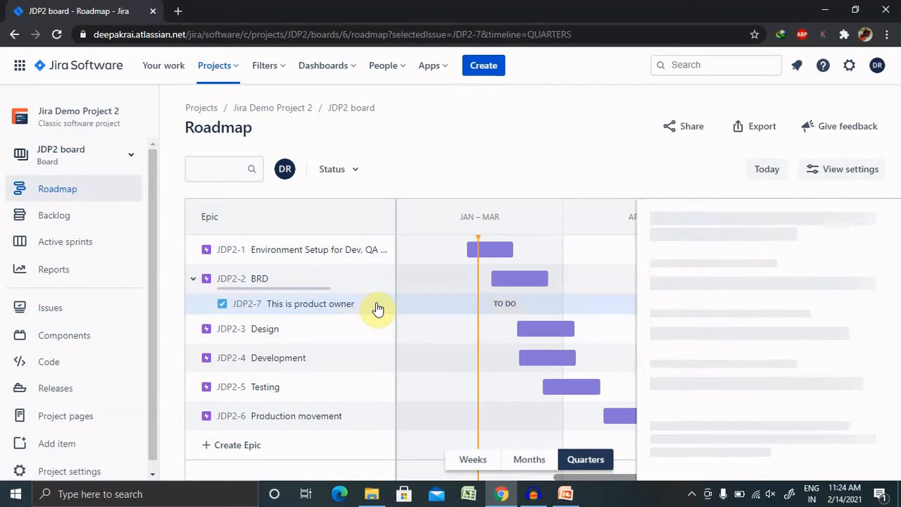
pyautogui.click(310, 303)
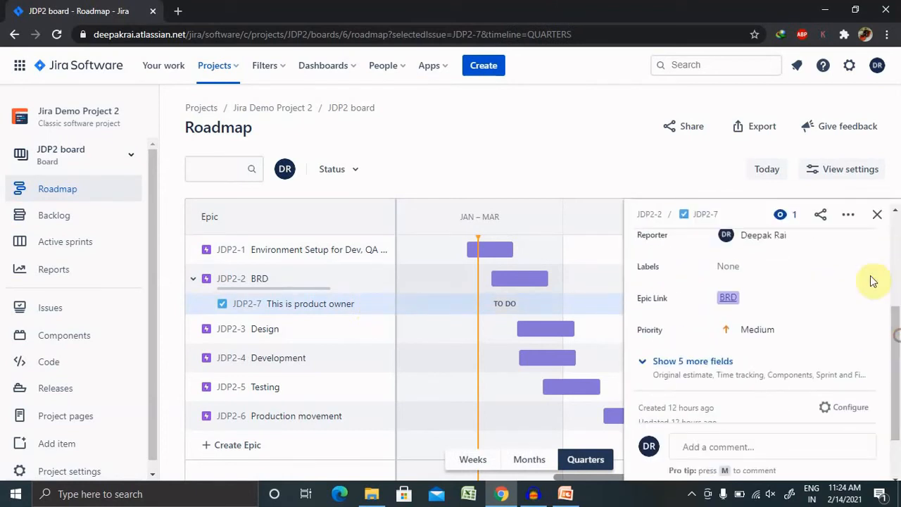
pyautogui.click(848, 214)
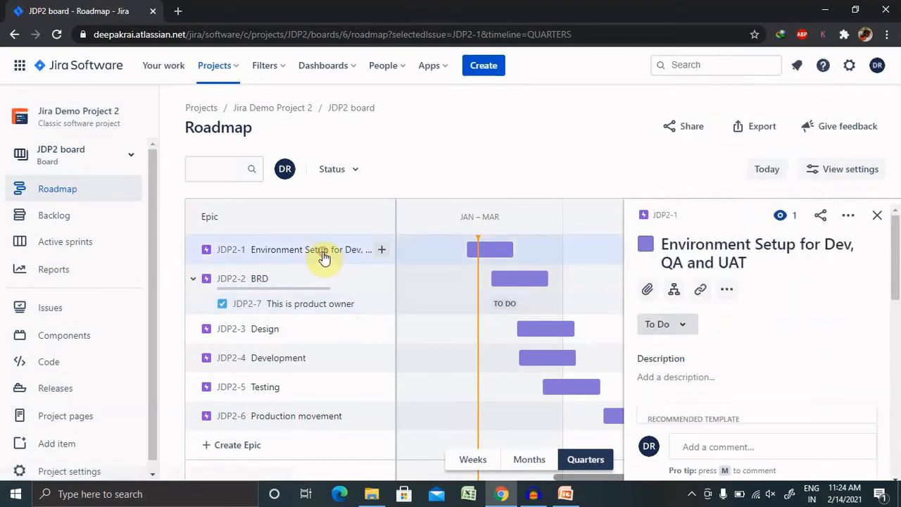
pyautogui.click(877, 215)
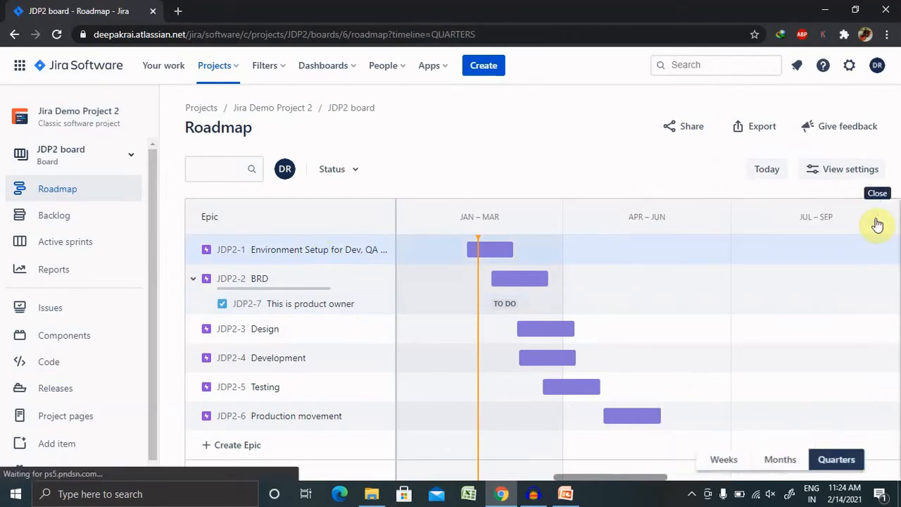
pyautogui.click(303, 249)
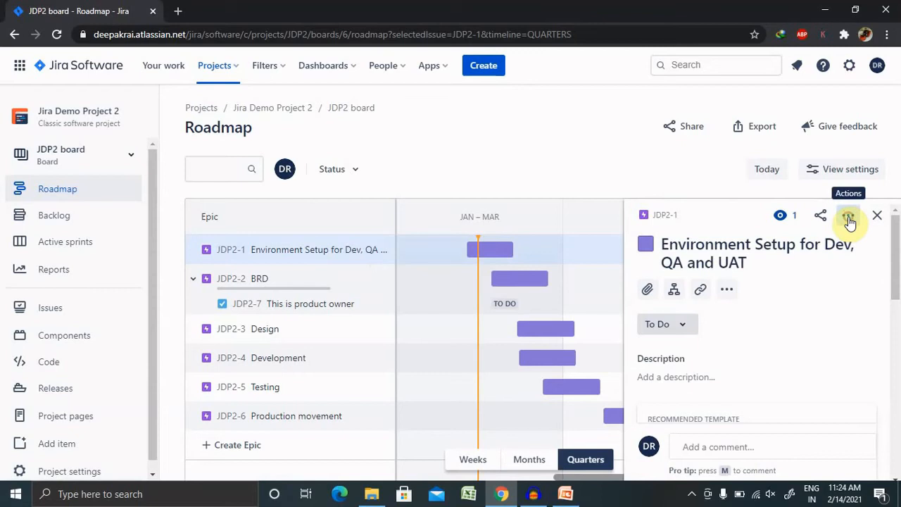
pyautogui.click(848, 215)
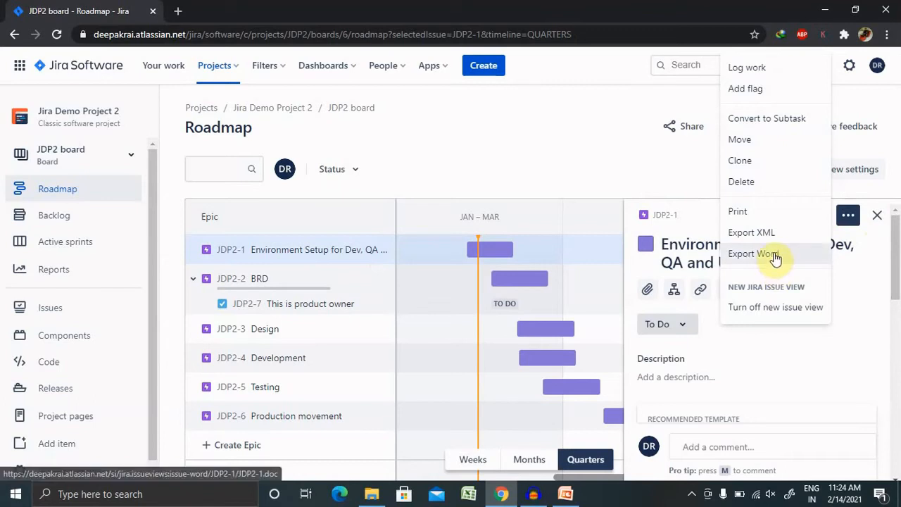
pyautogui.moveTo(751, 232)
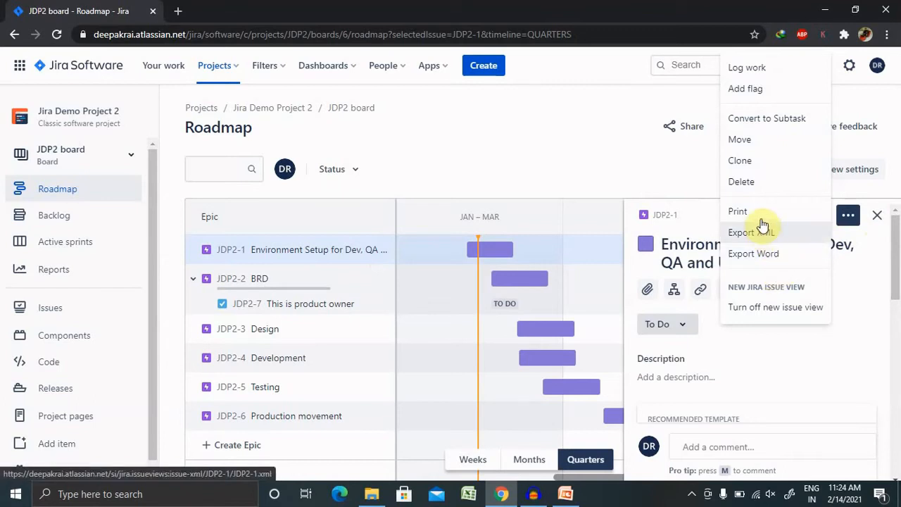
pyautogui.moveTo(560, 156)
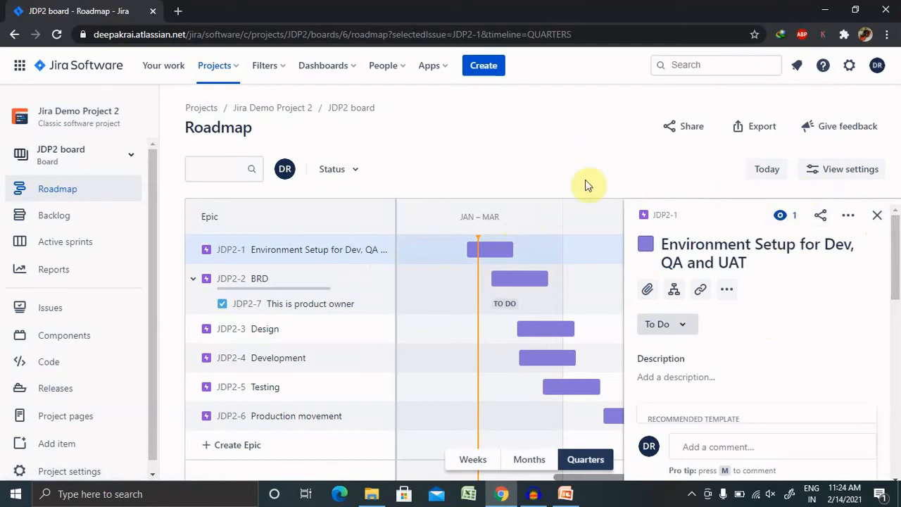
pyautogui.moveTo(753, 126)
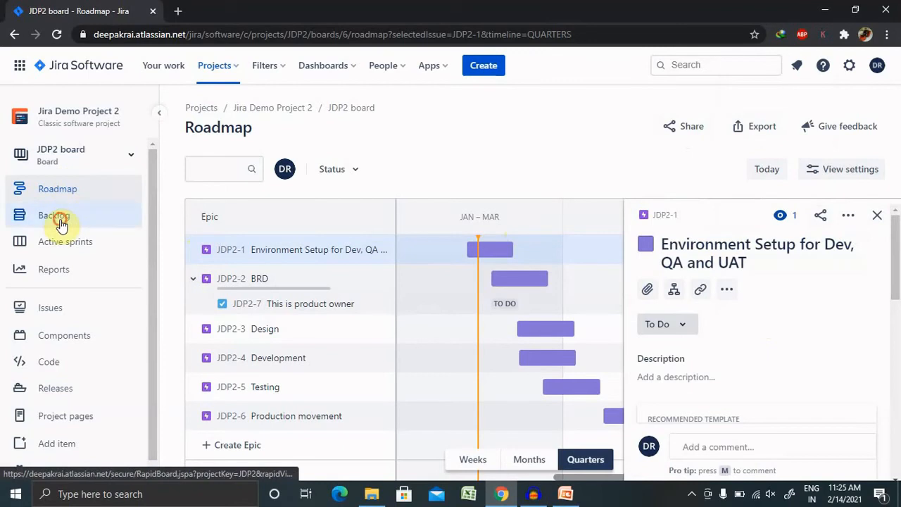
# Go to the JDP2 Backlog and show the issue-count options beside Create sprint
pyautogui.click(54, 215)
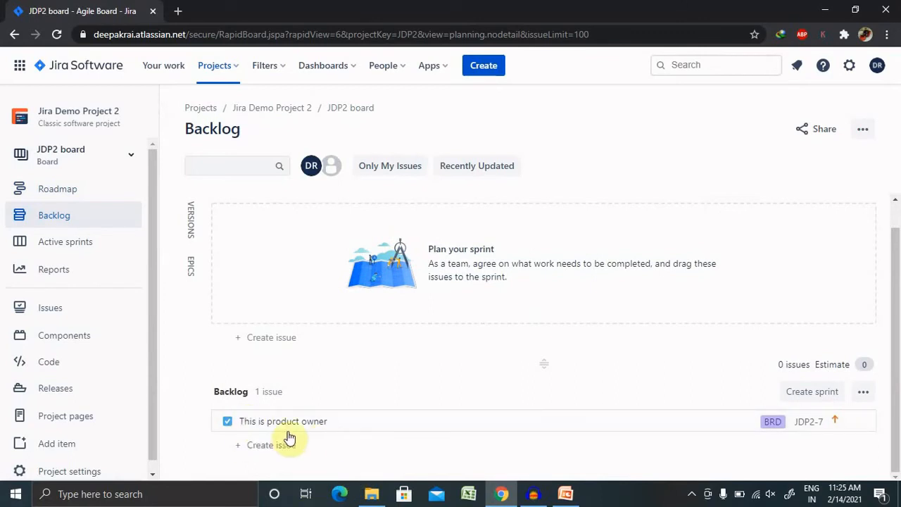
pyautogui.moveTo(403, 165)
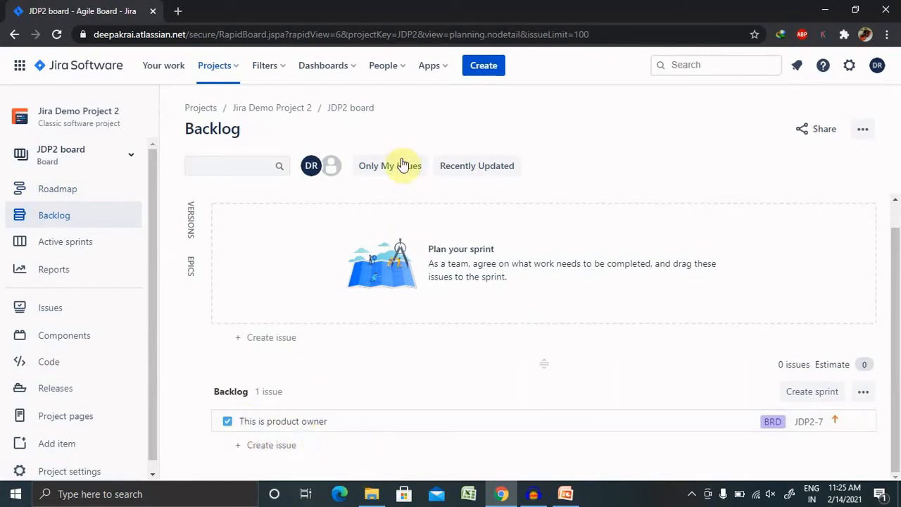
pyautogui.moveTo(867, 360)
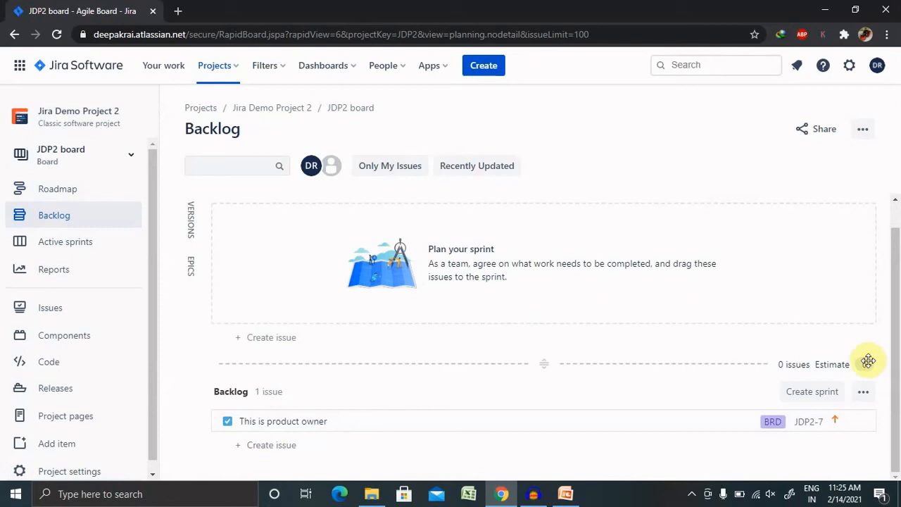
pyautogui.click(863, 391)
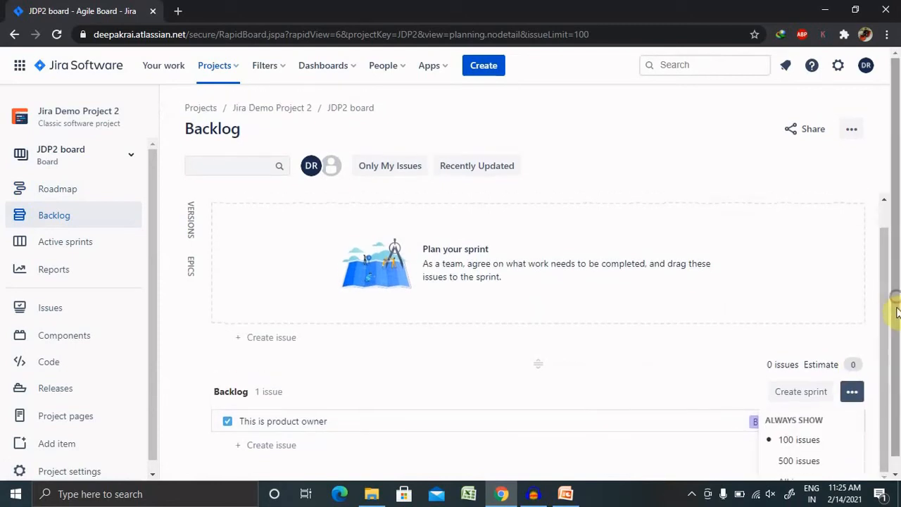
pyautogui.moveTo(435, 410)
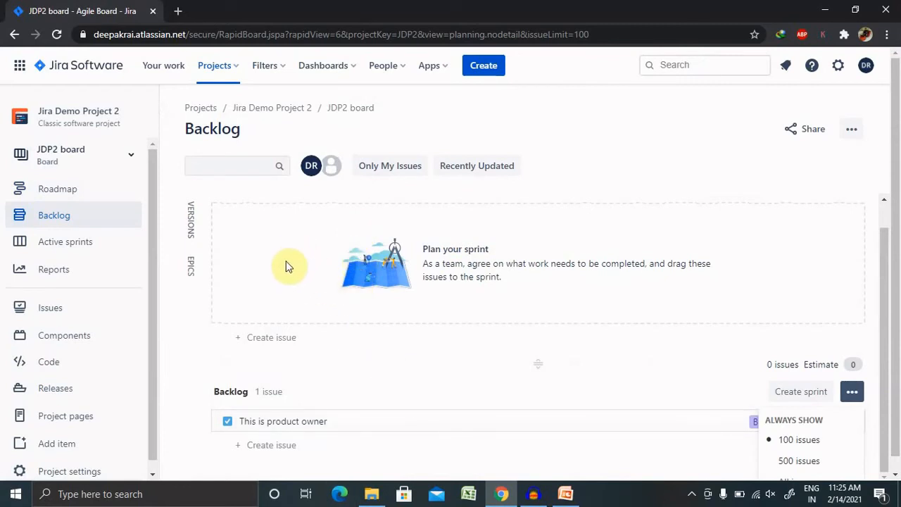
pyautogui.moveTo(76, 230)
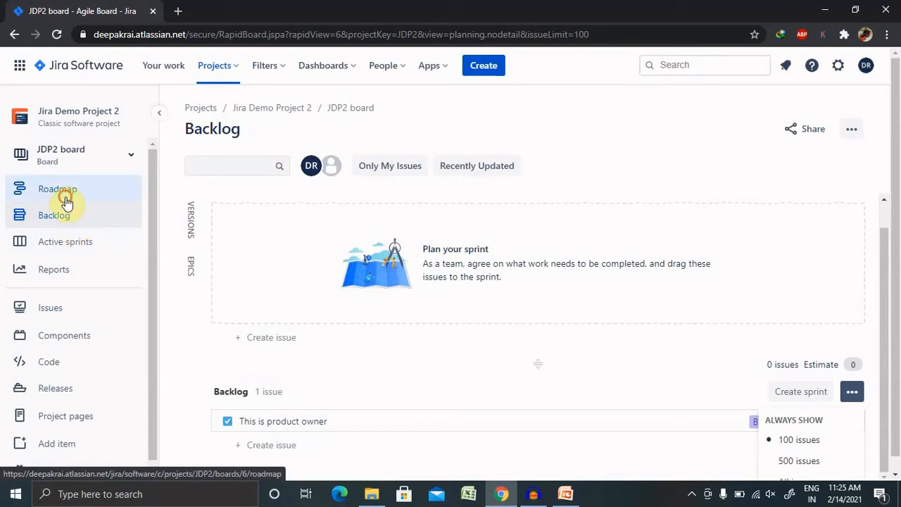
# Return to the roadmap and filter statuses to To Do, In Progress and Done
pyautogui.click(57, 189)
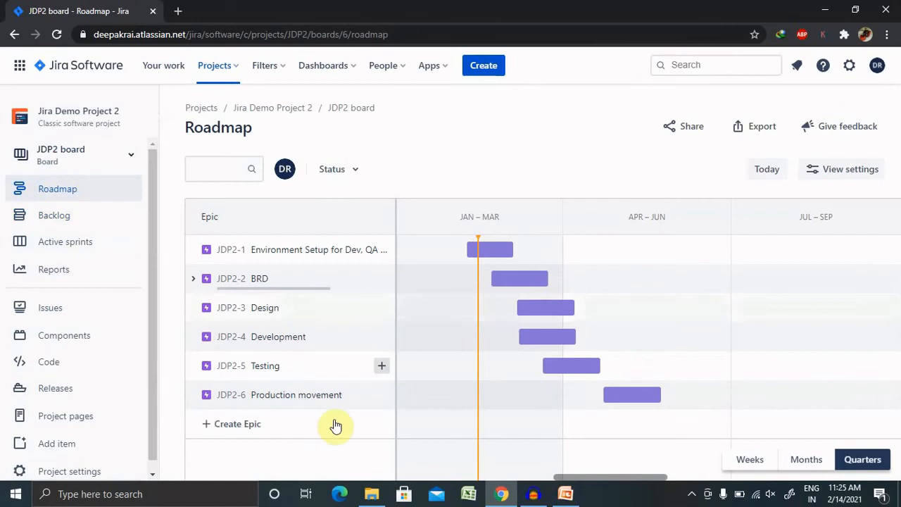
pyautogui.moveTo(534, 327)
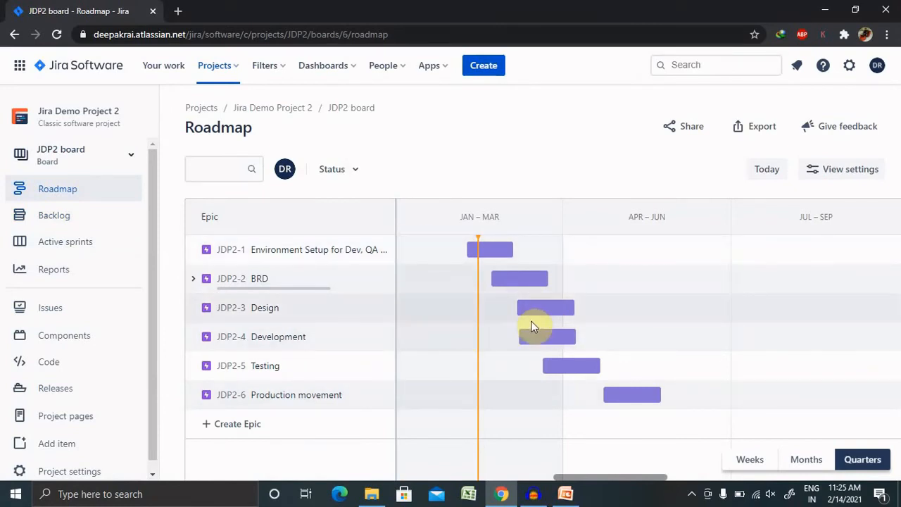
pyautogui.moveTo(381, 404)
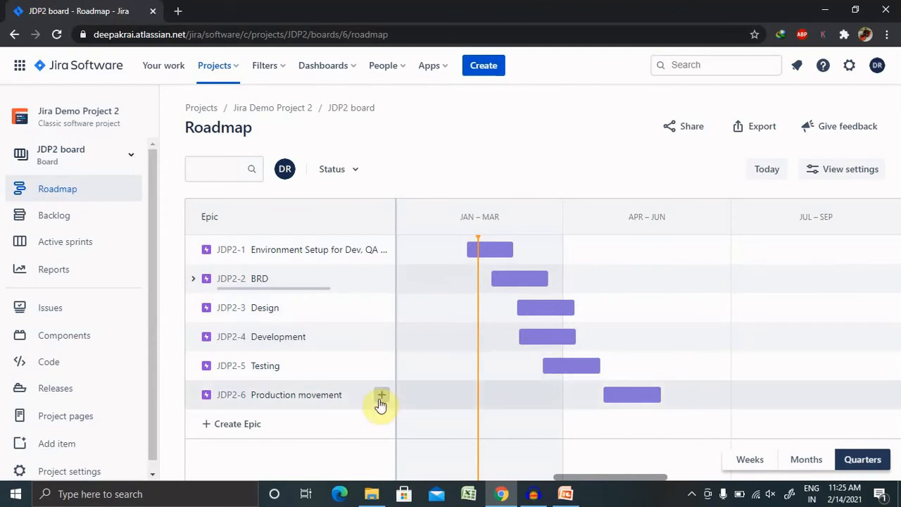
pyautogui.moveTo(382, 394)
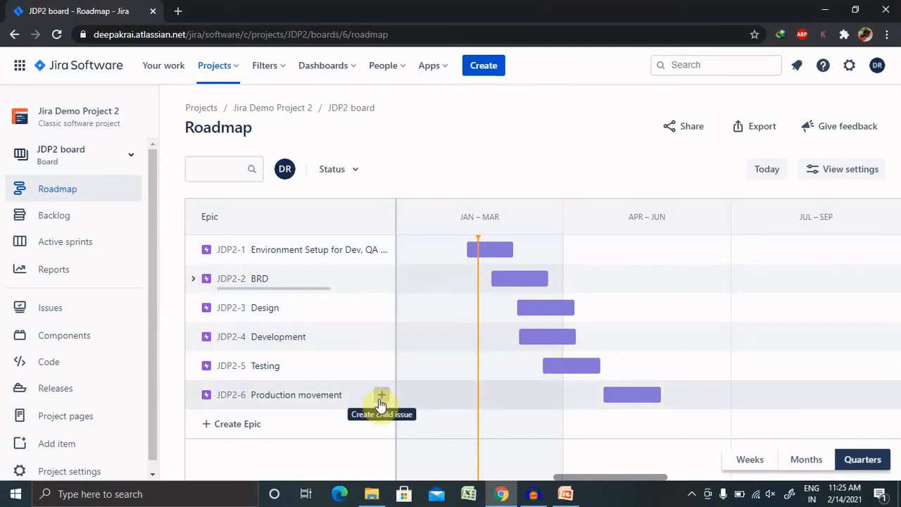
pyautogui.click(340, 168)
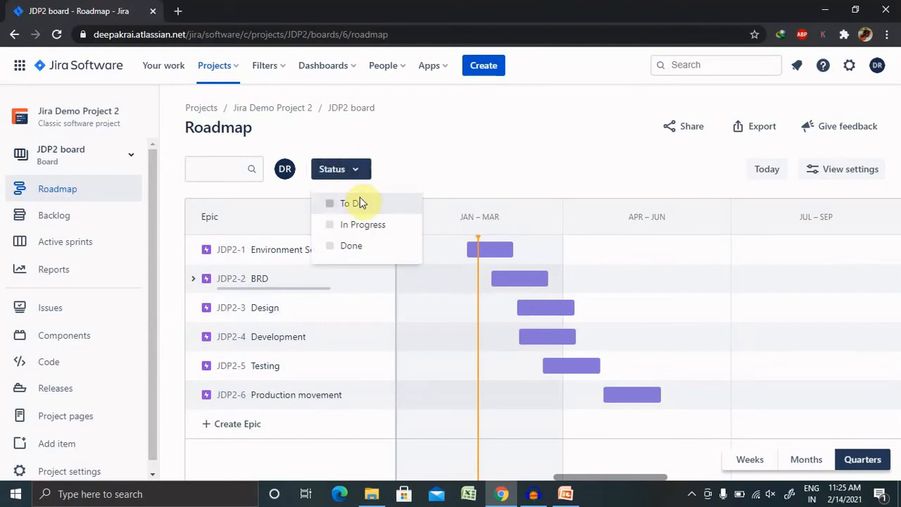
pyautogui.click(329, 203)
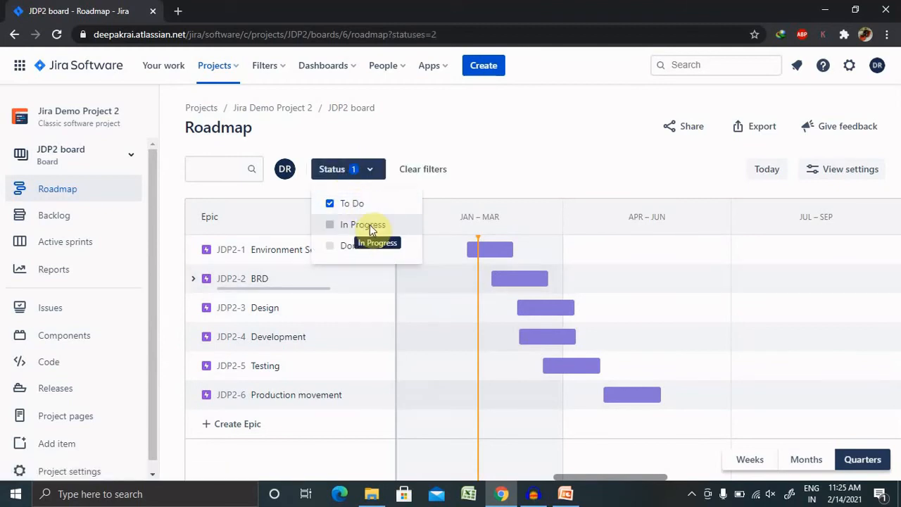
pyautogui.click(330, 223)
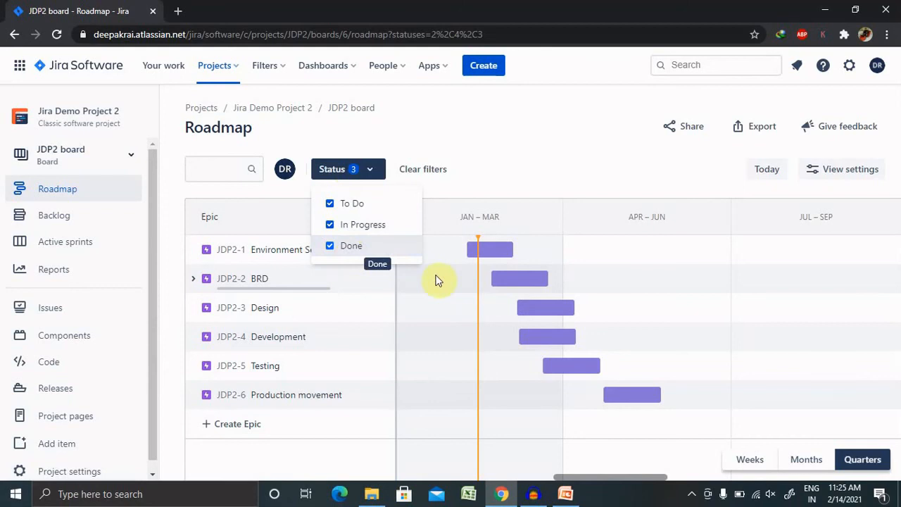
pyautogui.click(524, 176)
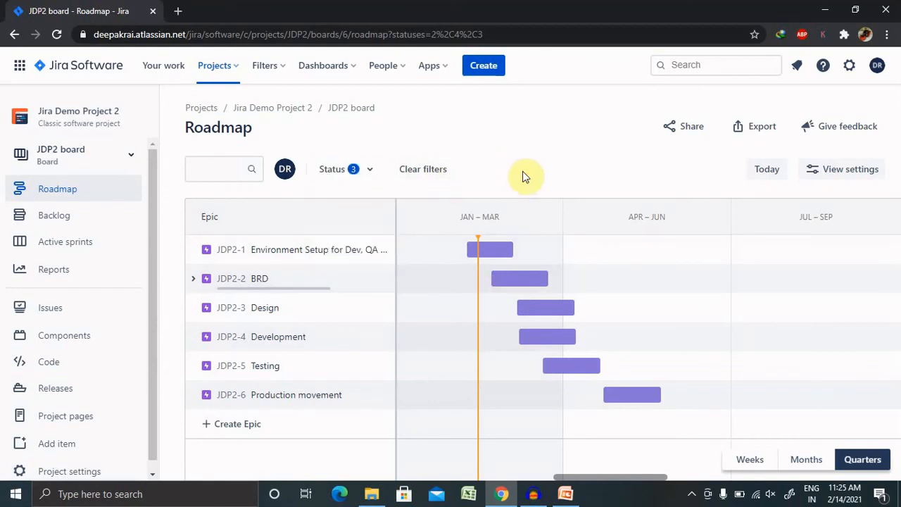
pyautogui.moveTo(339, 169)
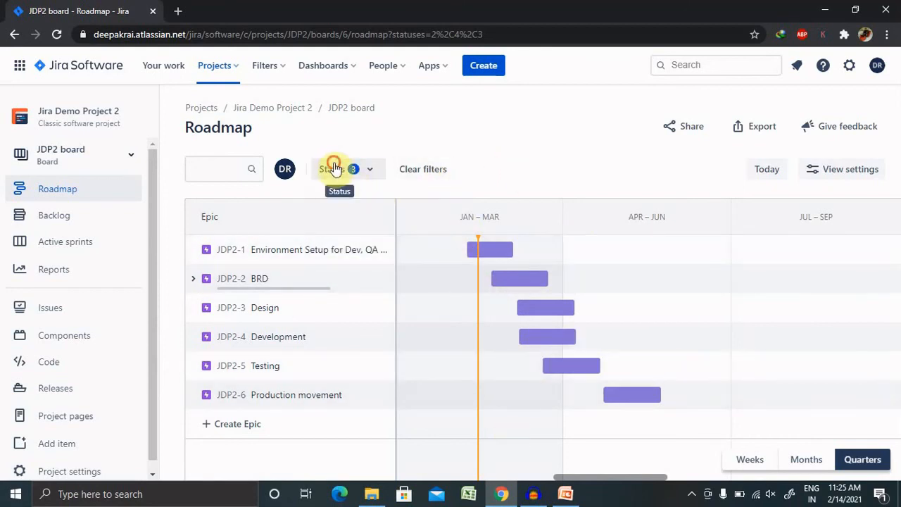
pyautogui.click(329, 203)
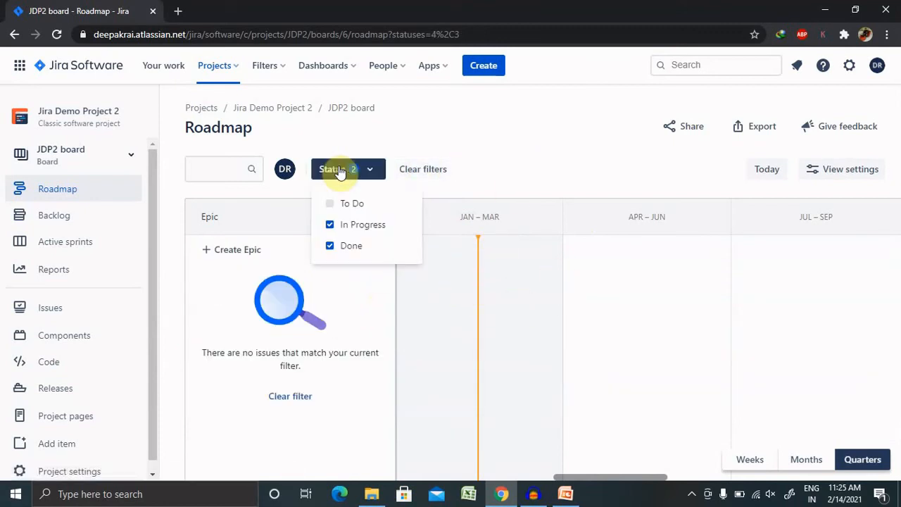
pyautogui.click(329, 203)
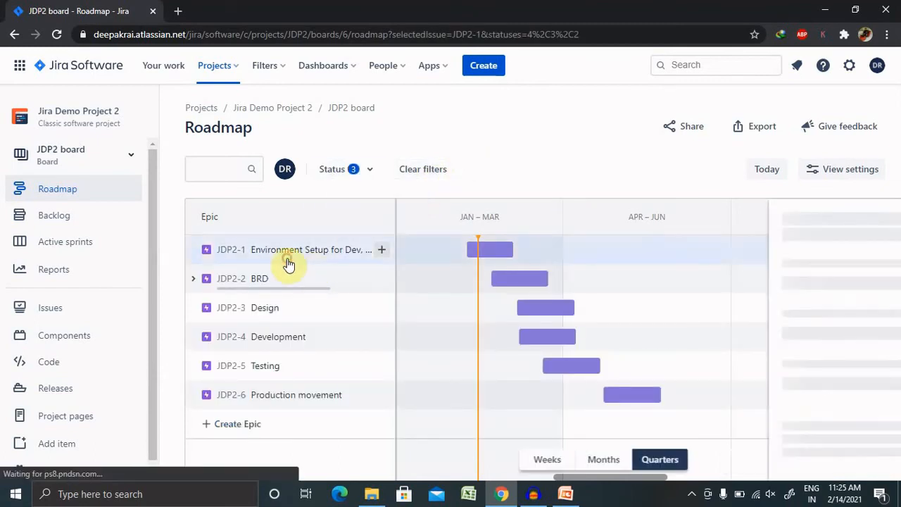
# Open epic JDP2-1's panel, start an empty description, and show its more-actions menu
pyautogui.click(289, 249)
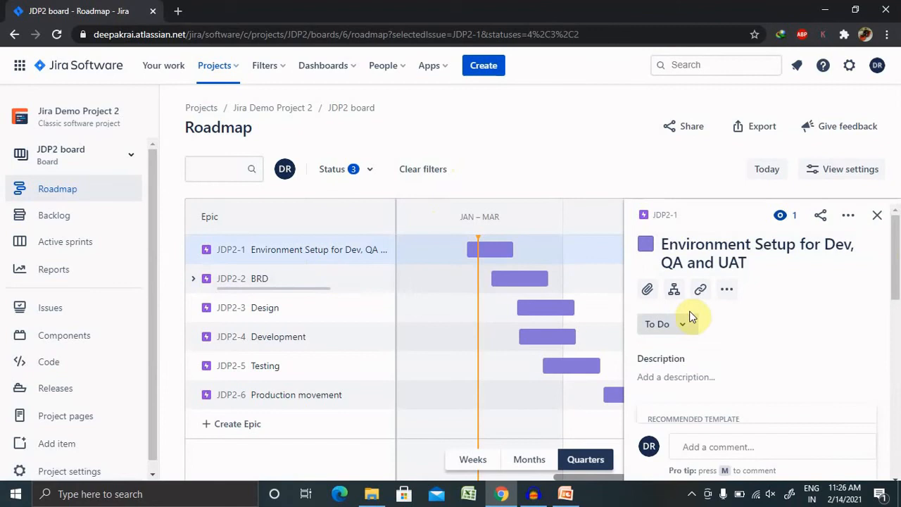
pyautogui.scroll(-3)
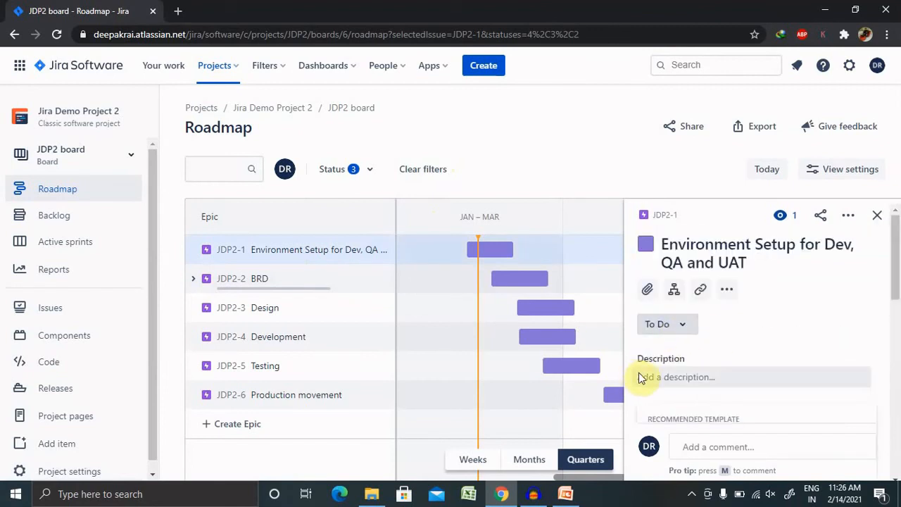
pyautogui.click(732, 380)
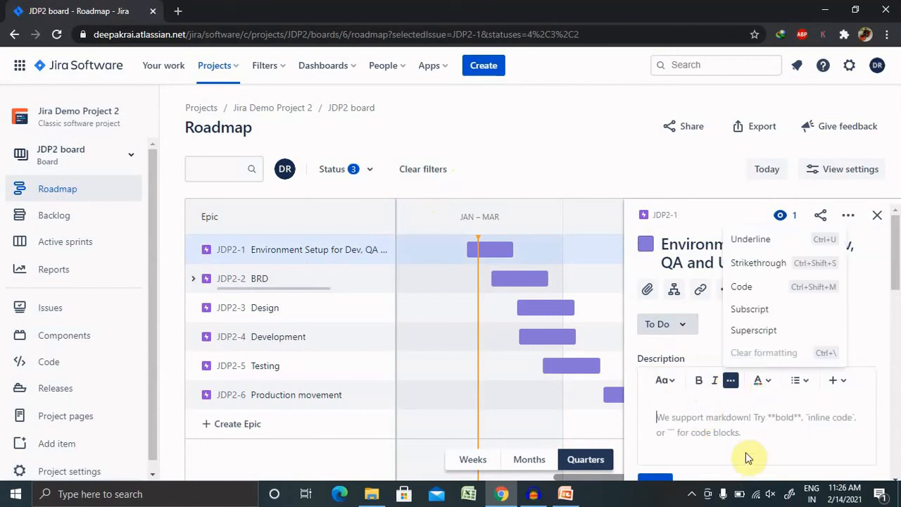
pyautogui.click(753, 437)
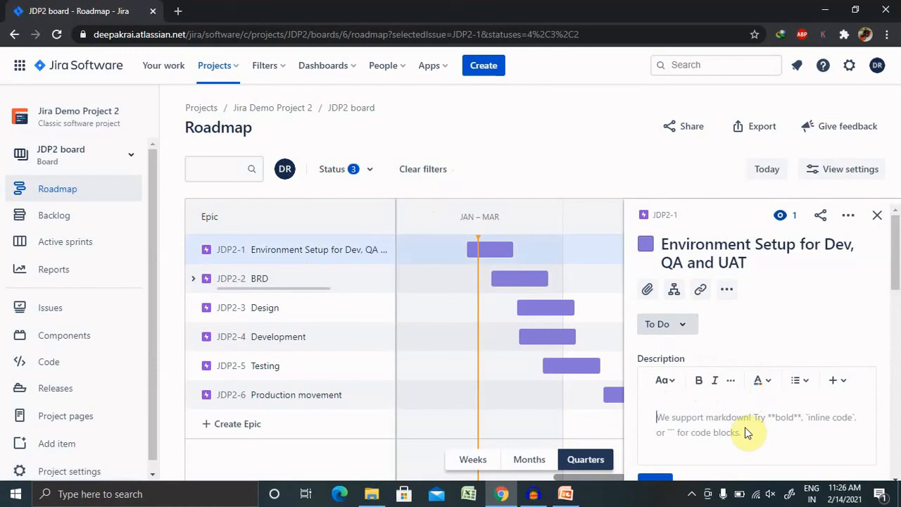
pyautogui.moveTo(647, 443)
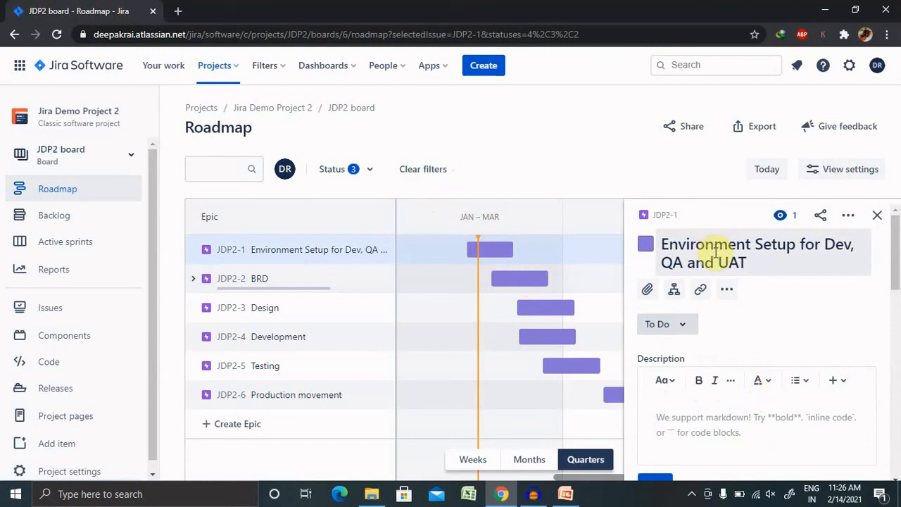
pyautogui.moveTo(648, 289)
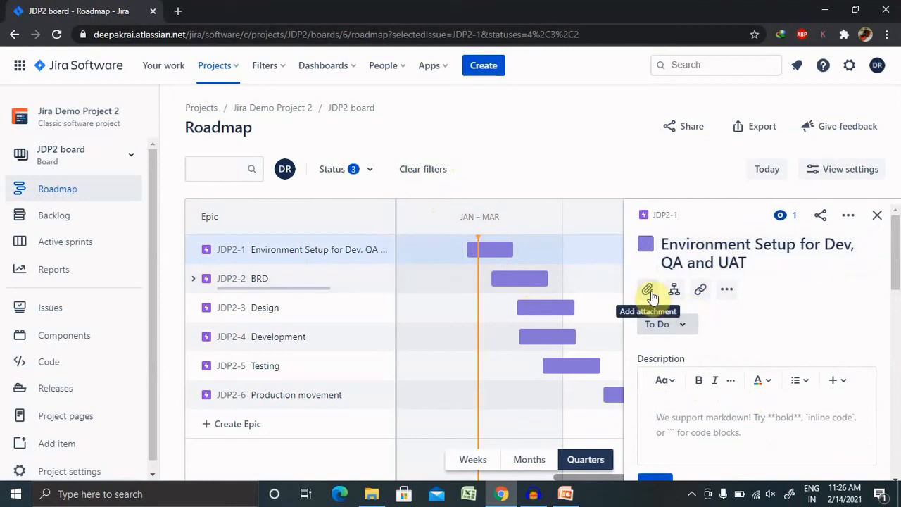
pyautogui.moveTo(673, 289)
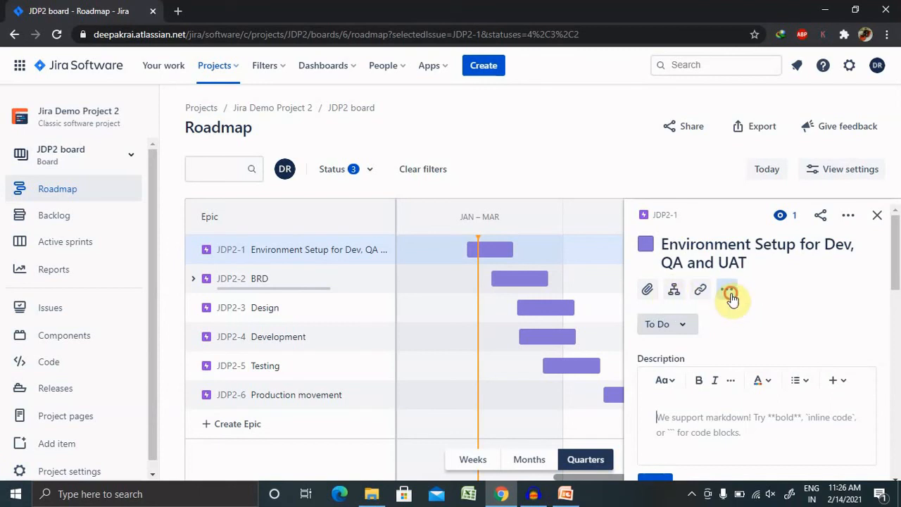
pyautogui.click(726, 289)
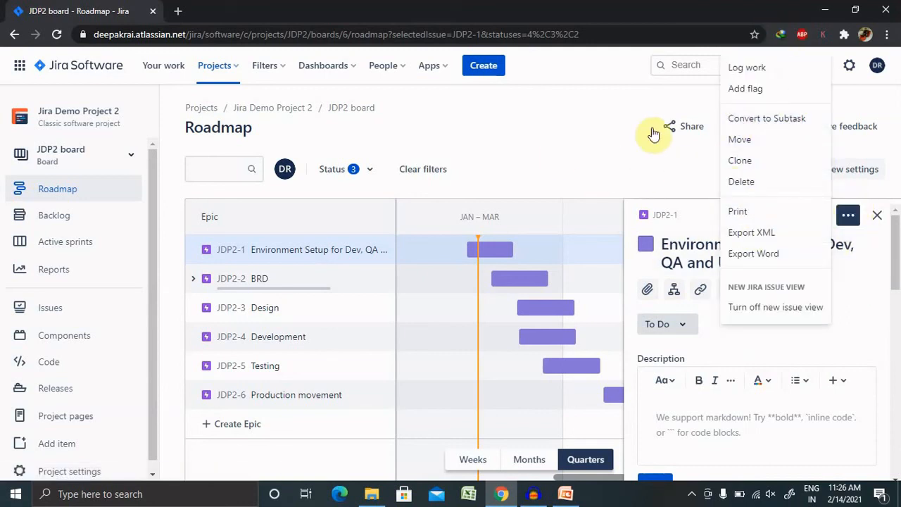
pyautogui.moveTo(740, 160)
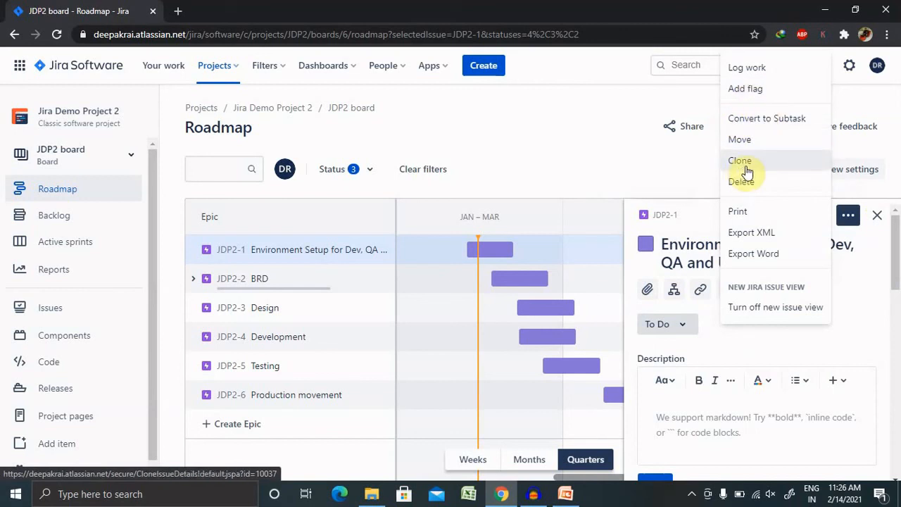
pyautogui.moveTo(757, 162)
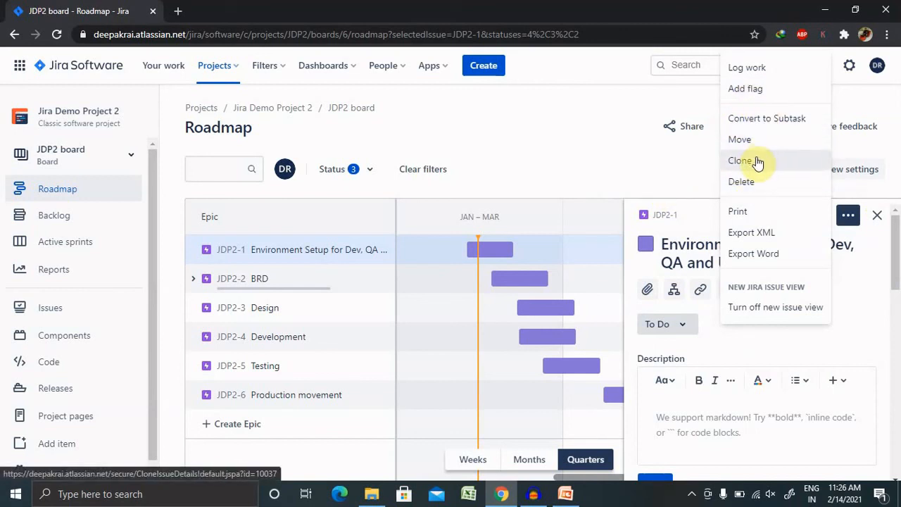
pyautogui.moveTo(315, 257)
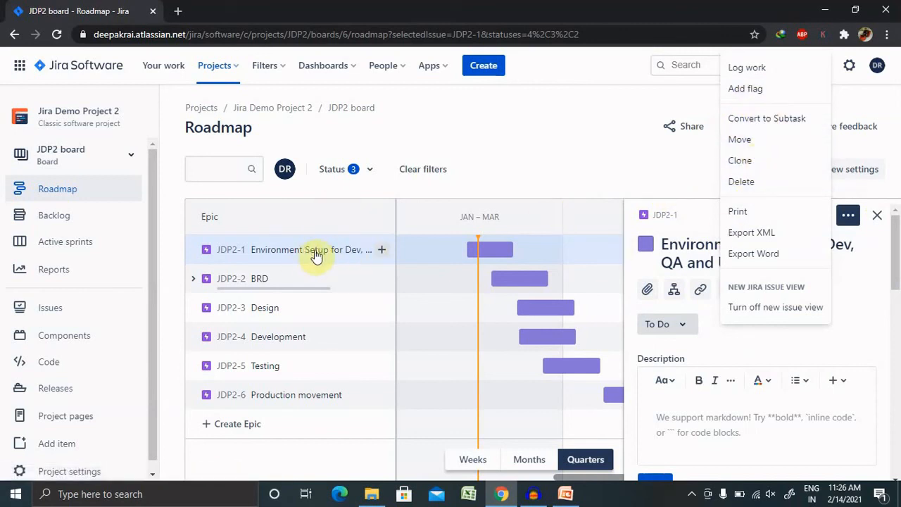
pyautogui.moveTo(550, 169)
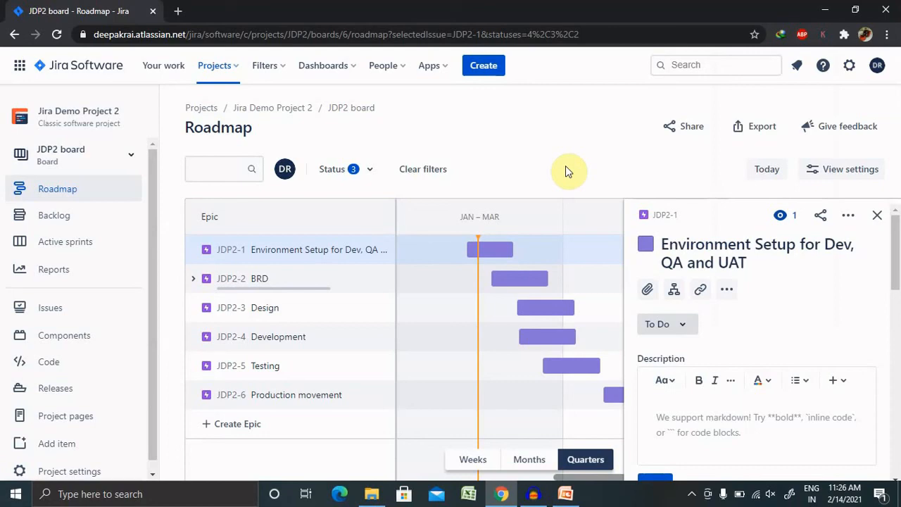
pyautogui.moveTo(587, 489)
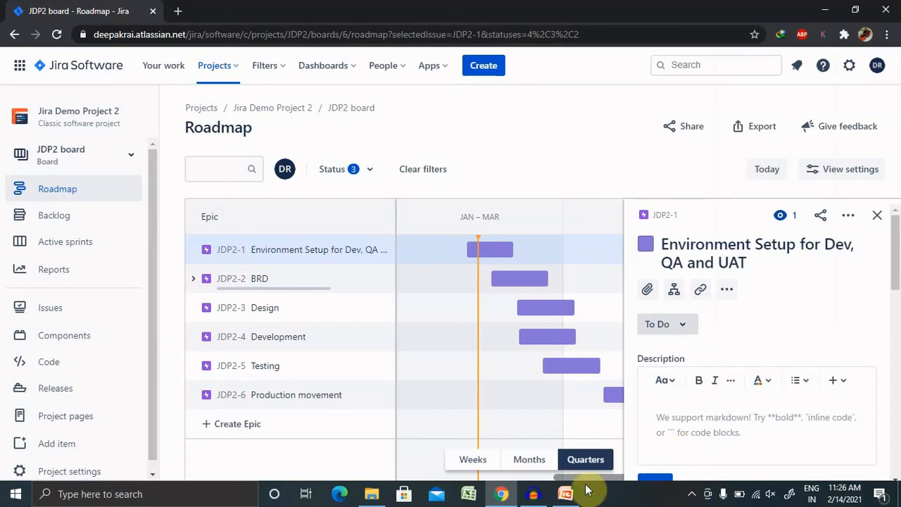
# Switch to the PowerPoint Thank You slide from the taskbar
pyautogui.click(565, 493)
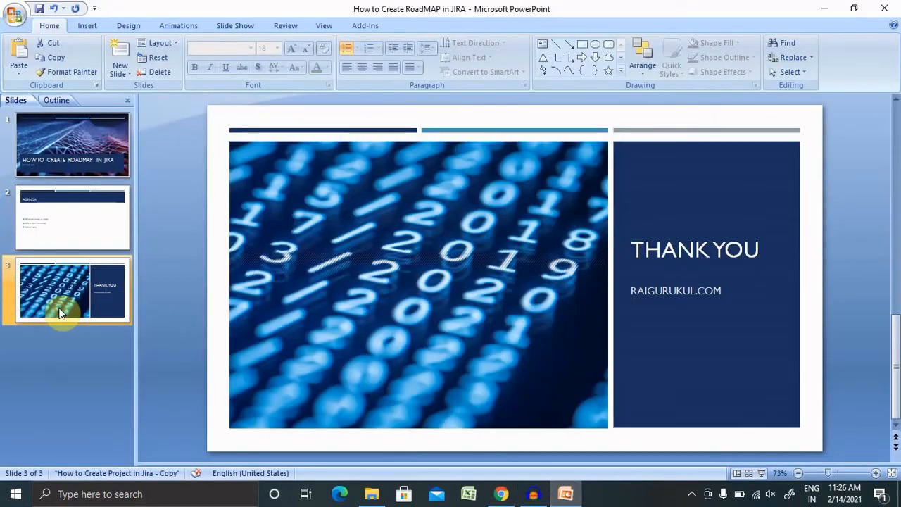